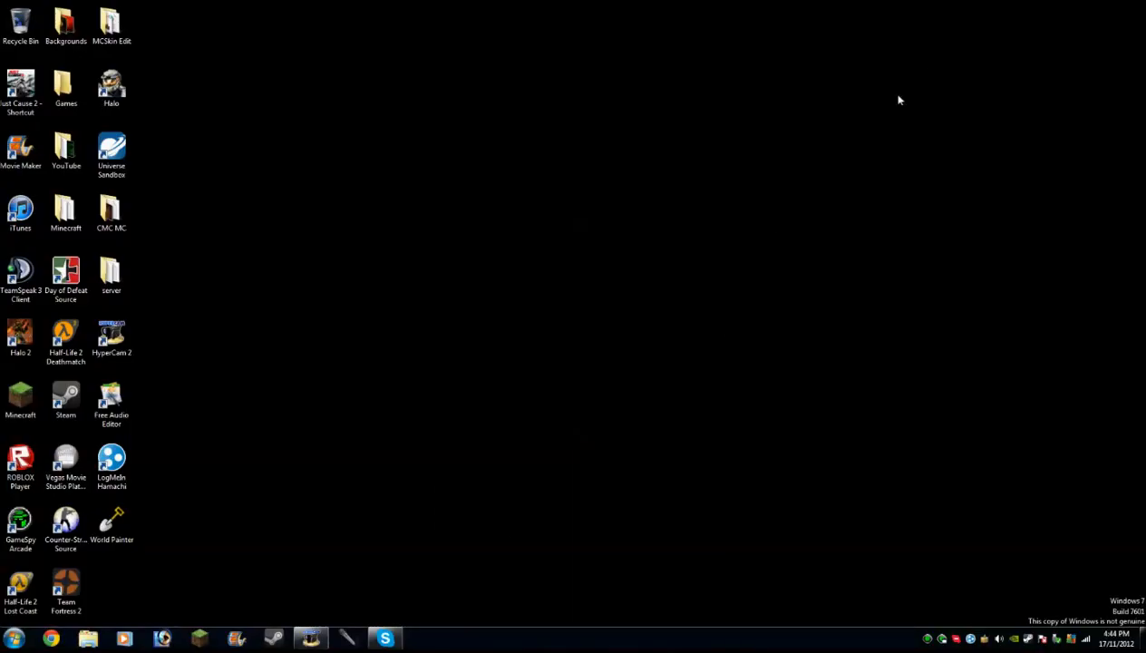
mouse_move(158, 565)
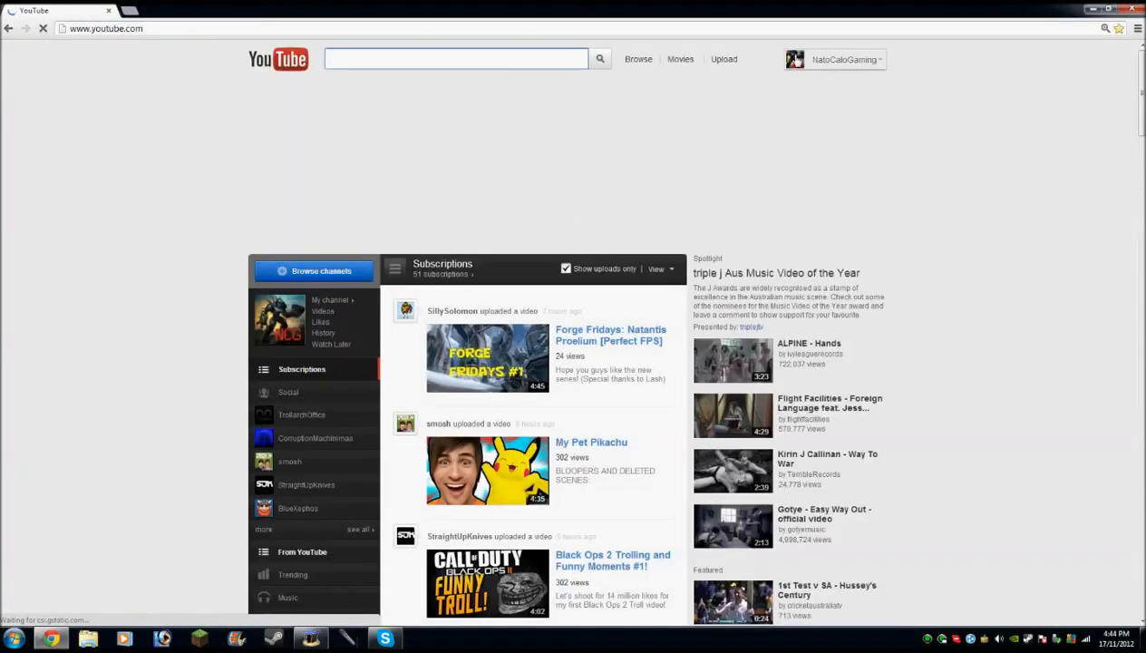
Step: Open your YouTube channel page and scroll down to show its red background
left_click(843, 59)
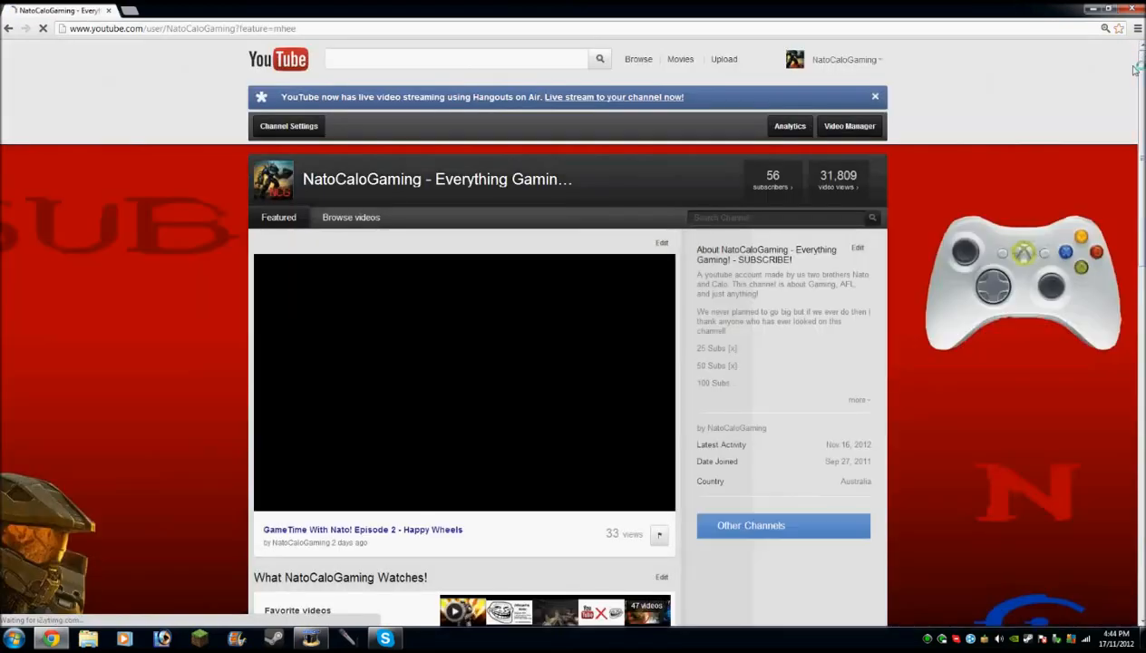
scroll("down", 3)
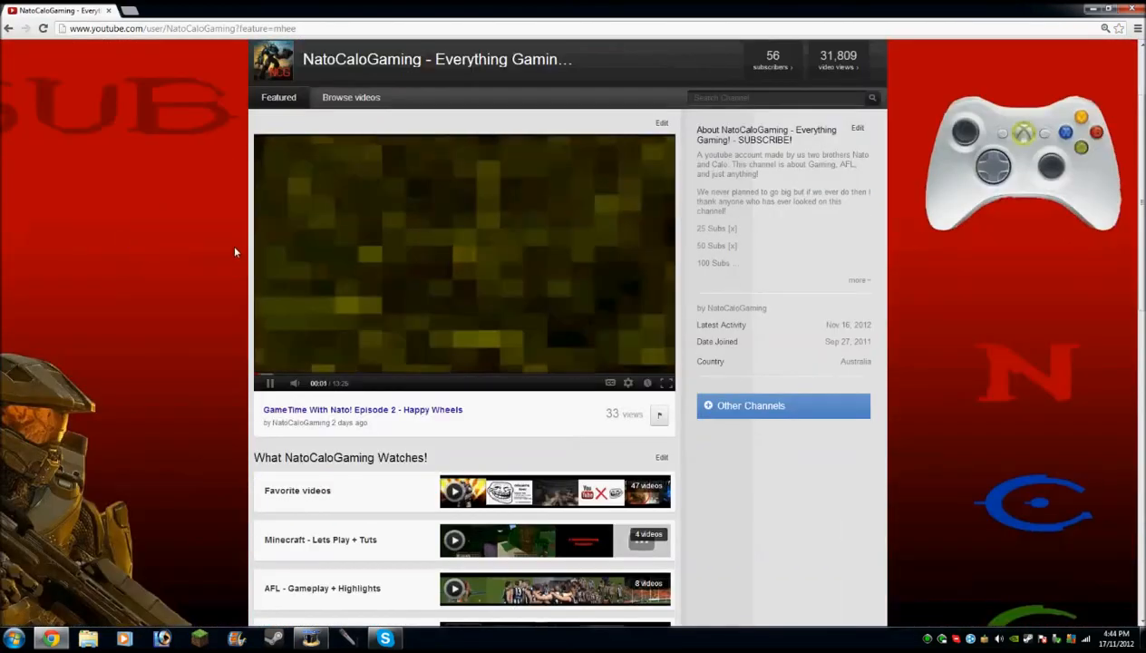
scroll("down", 3)
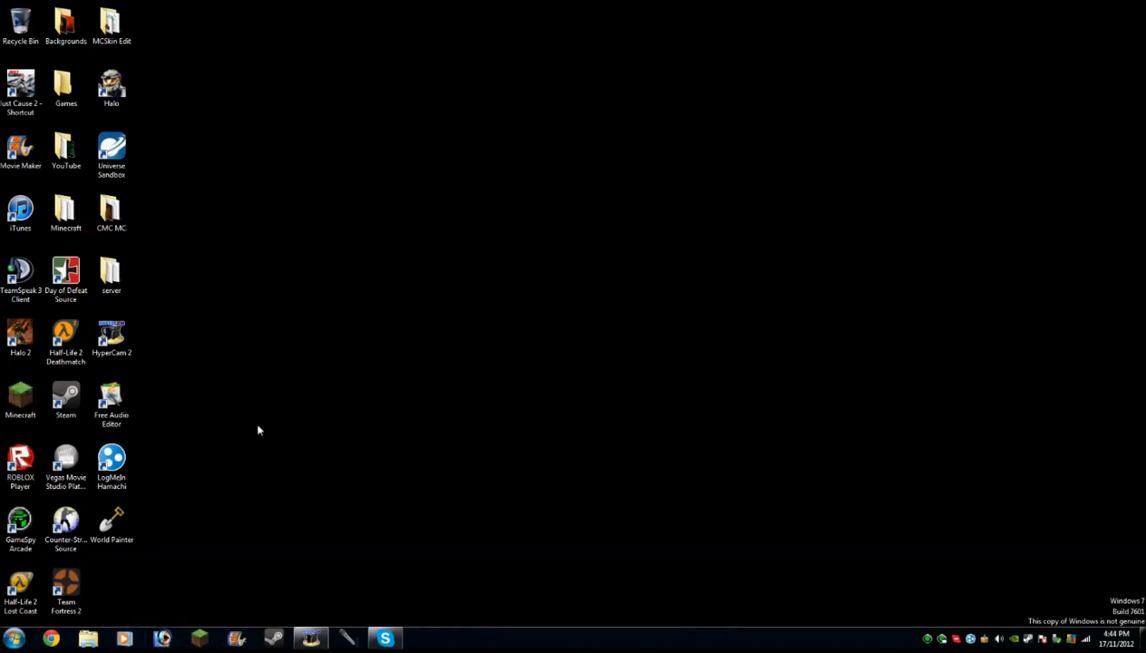
mouse_move(163, 639)
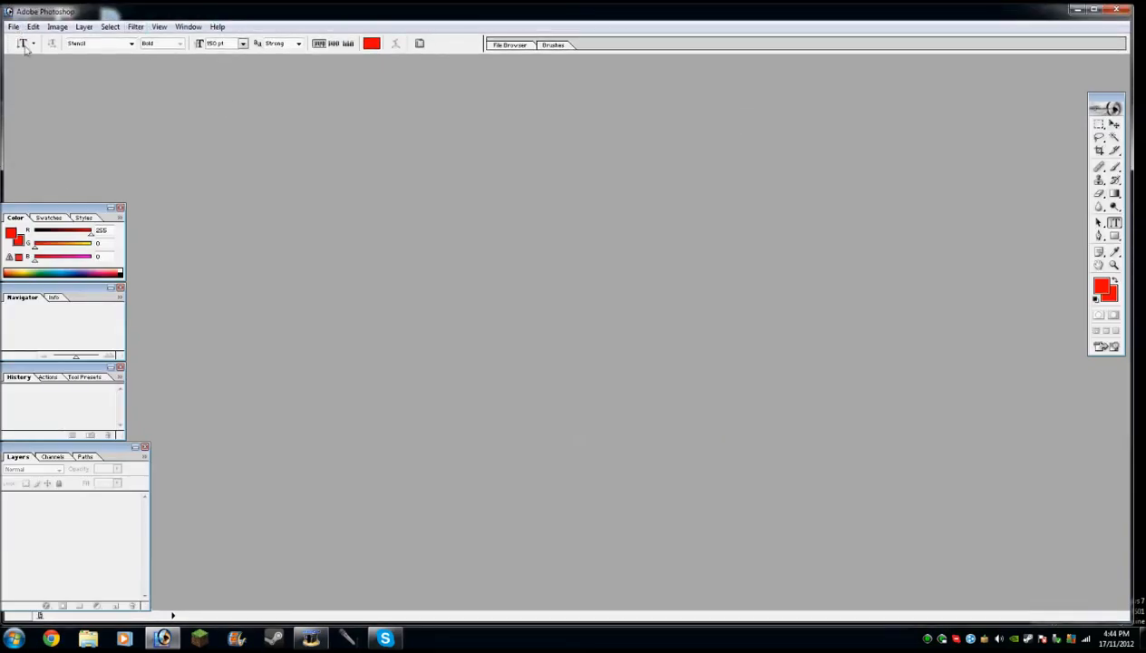
Step: Create a new white document named 'background', 970 by 1700 pixels
left_click(14, 26)
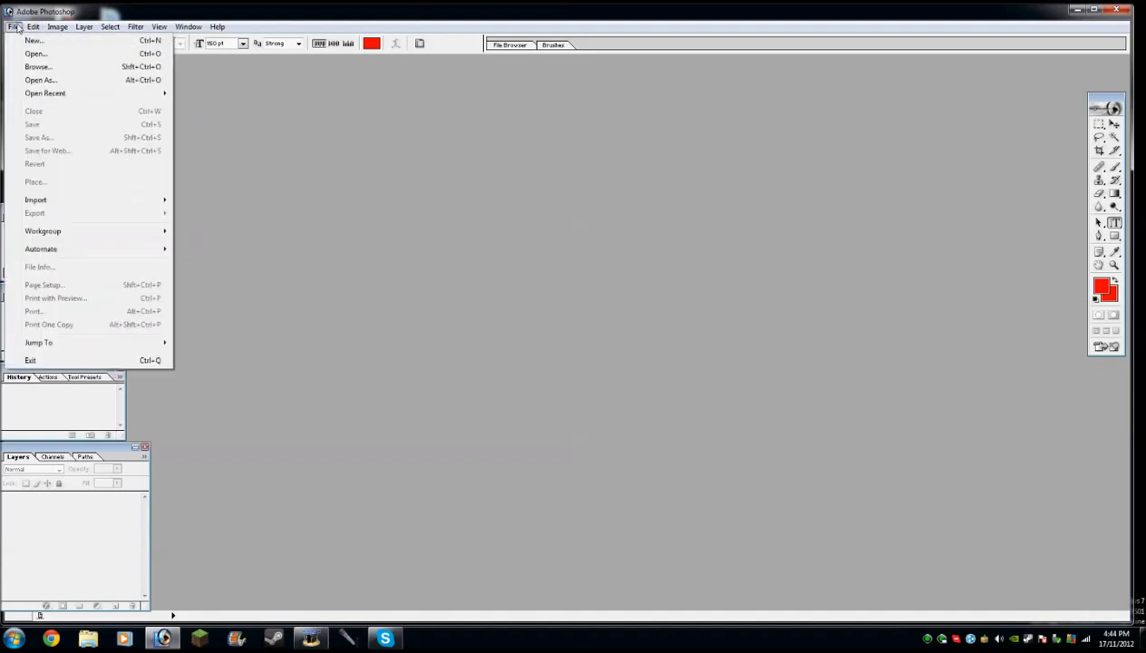
mouse_move(34, 46)
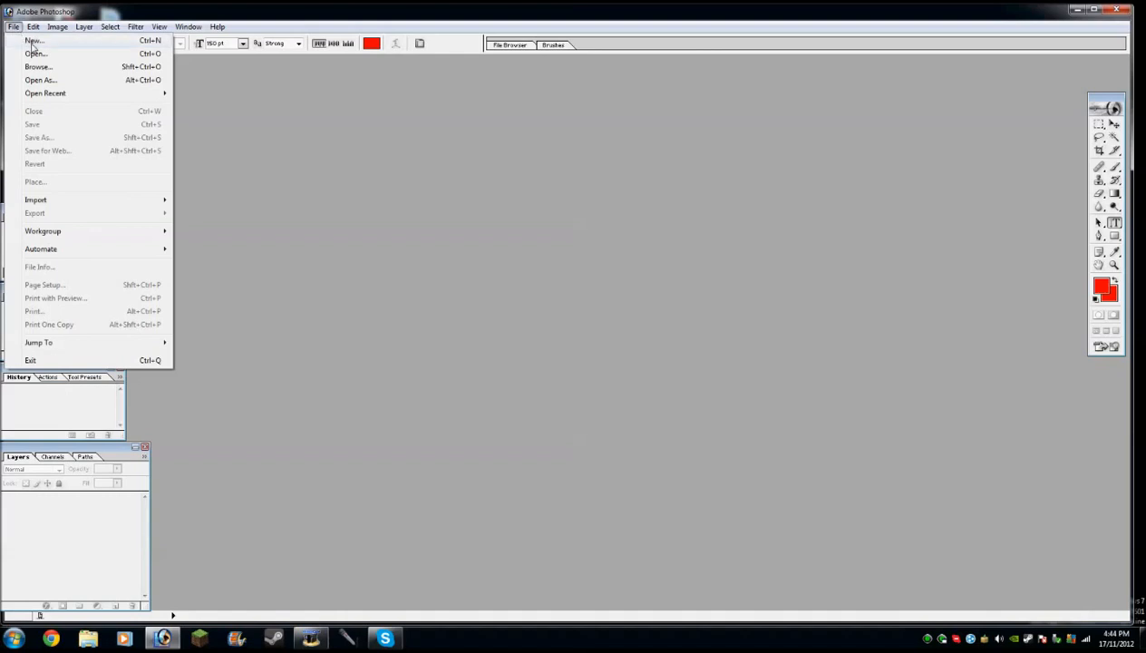
left_click(33, 40)
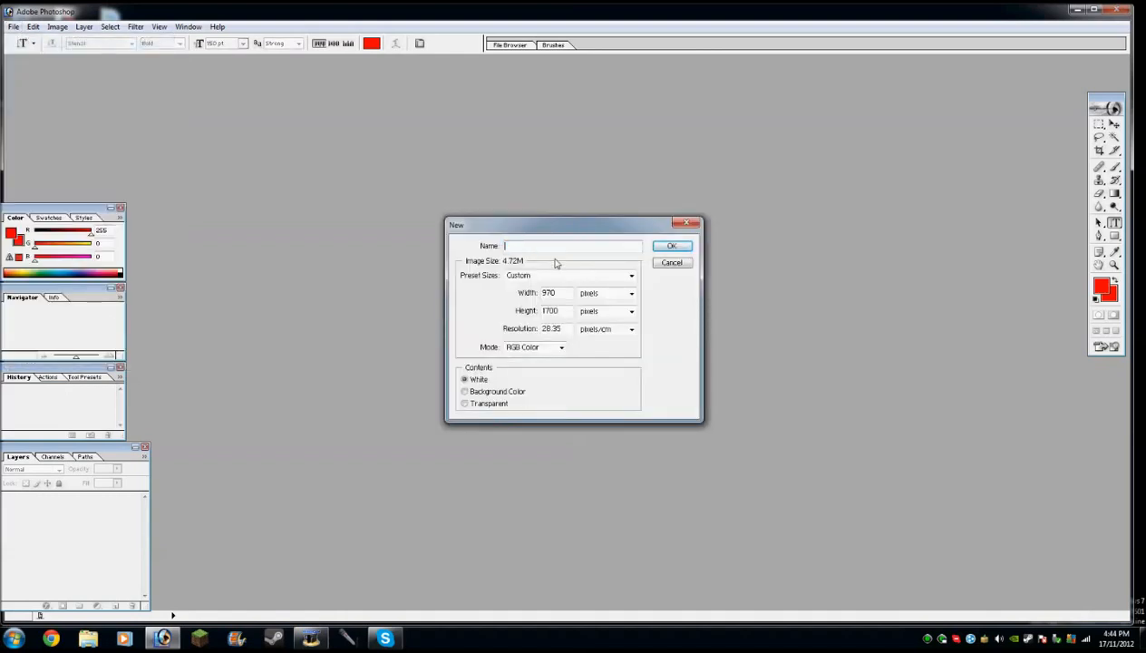
type("lol")
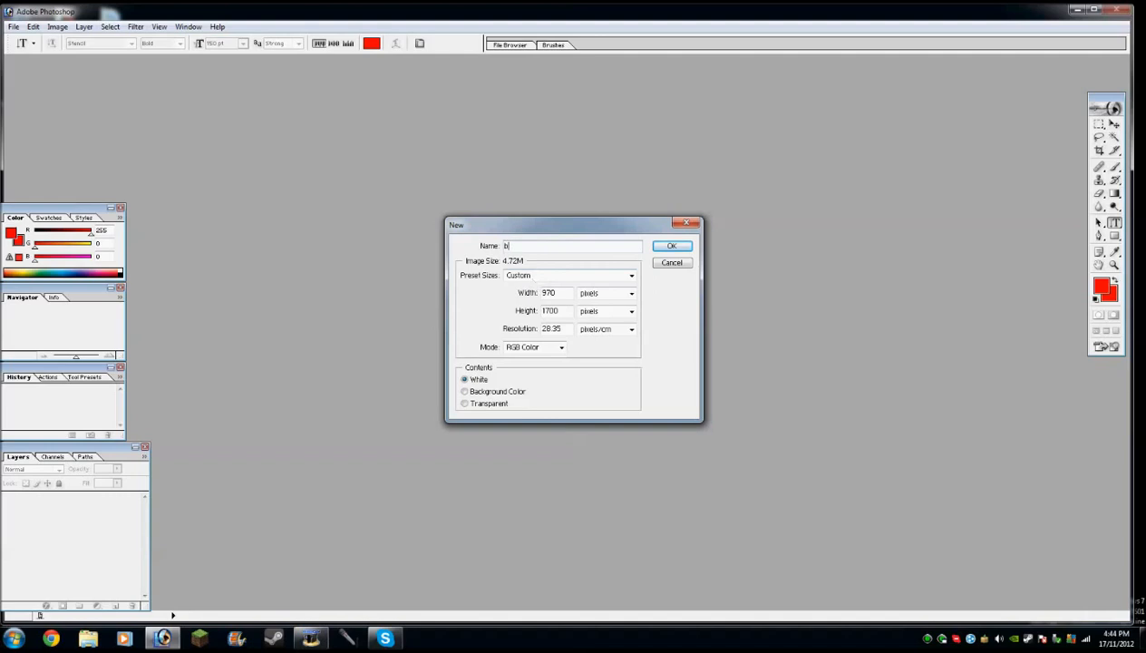
type("ackground")
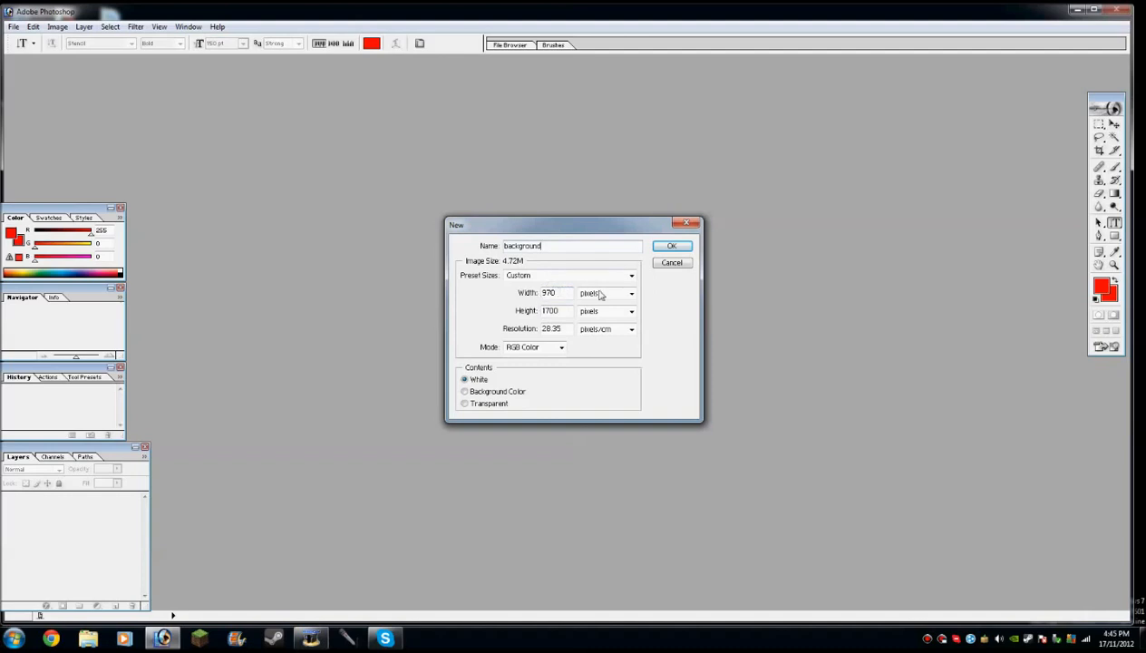
left_click(631, 293)
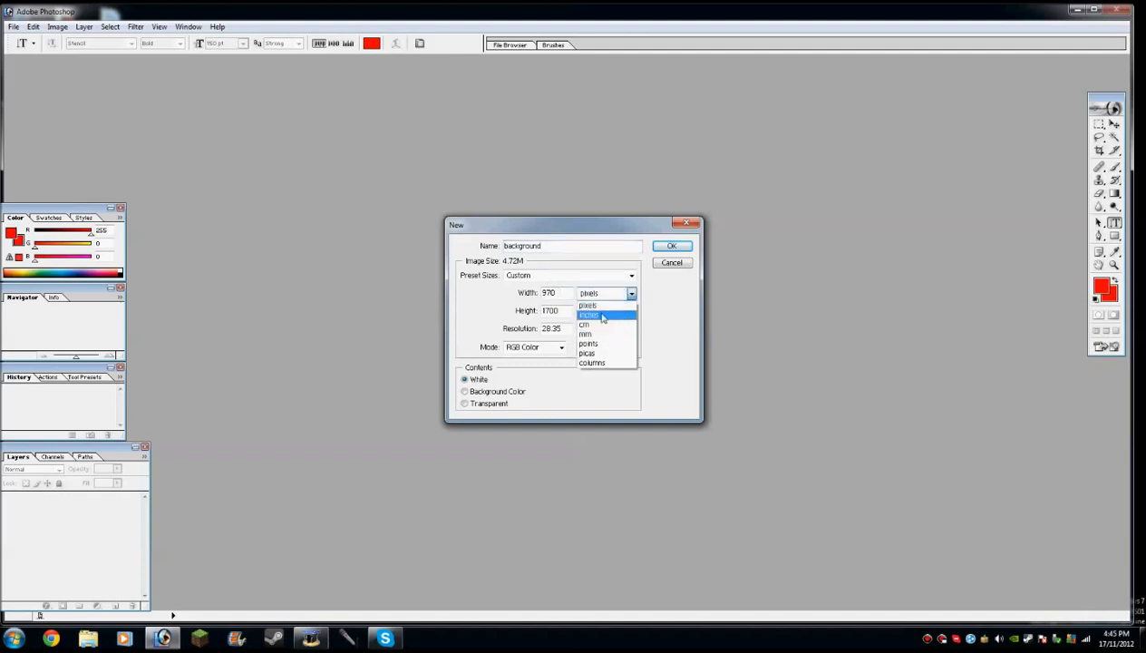
mouse_move(619, 354)
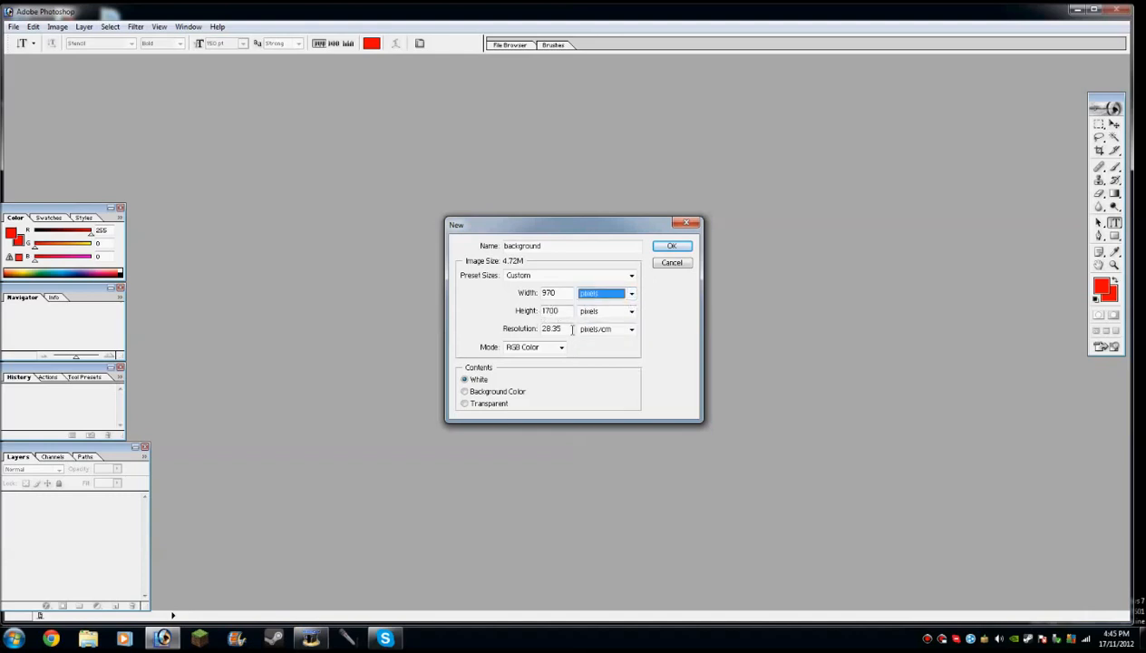
left_click(671, 246)
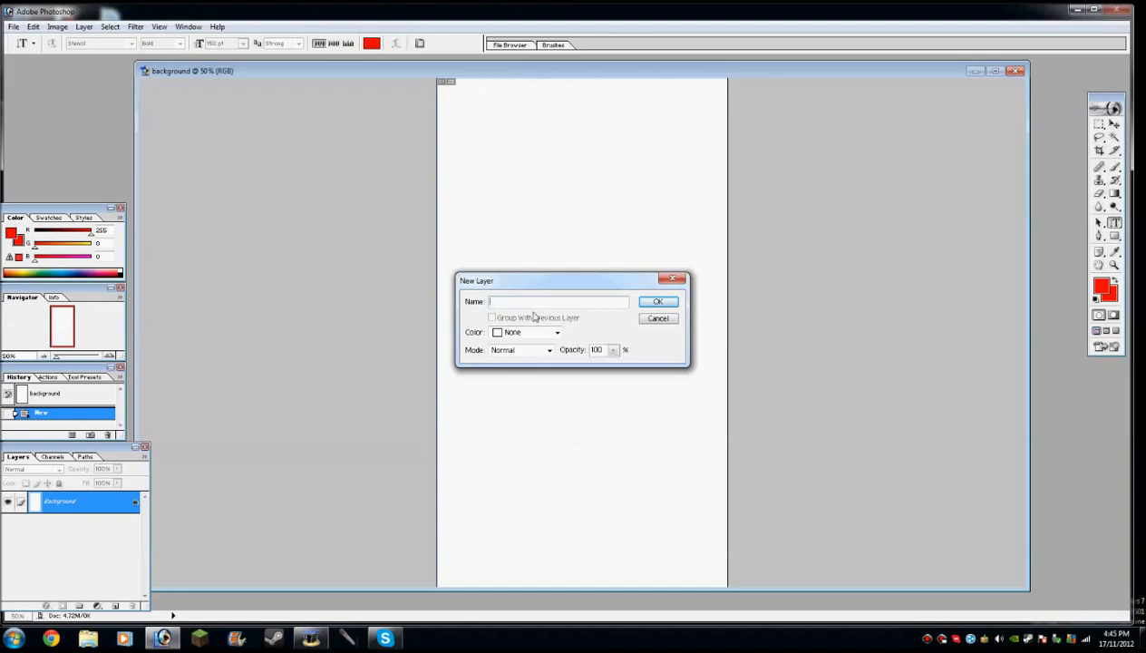
Step: Rename the locked Background layer to 'Transparent Layer'
type("Transparent Laye")
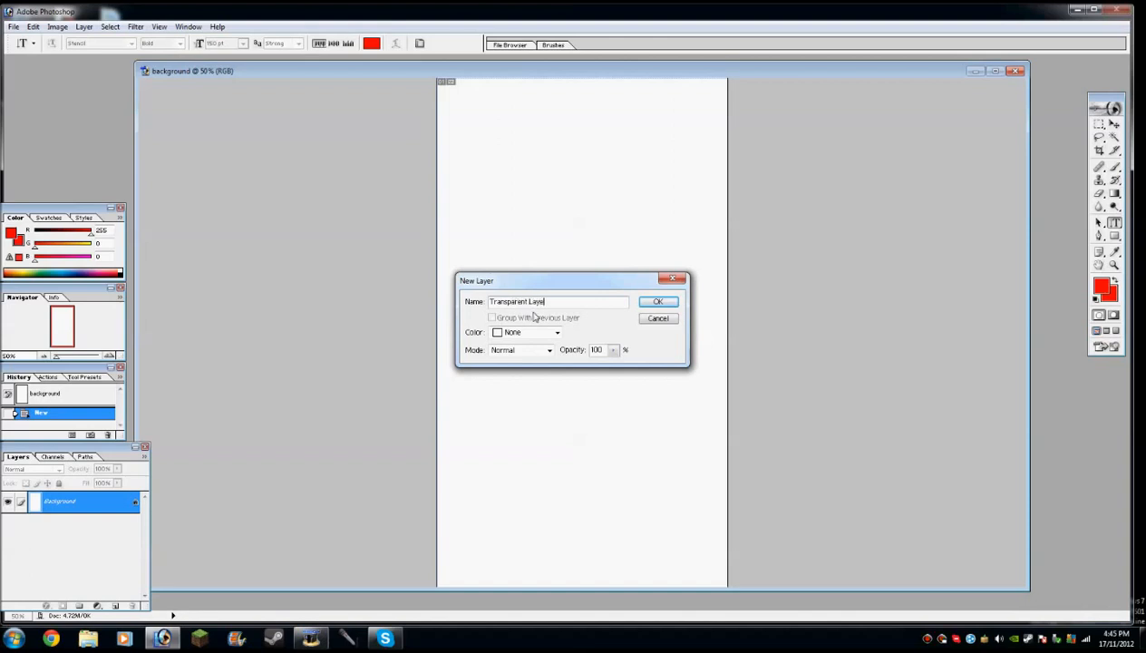
left_click(658, 301)
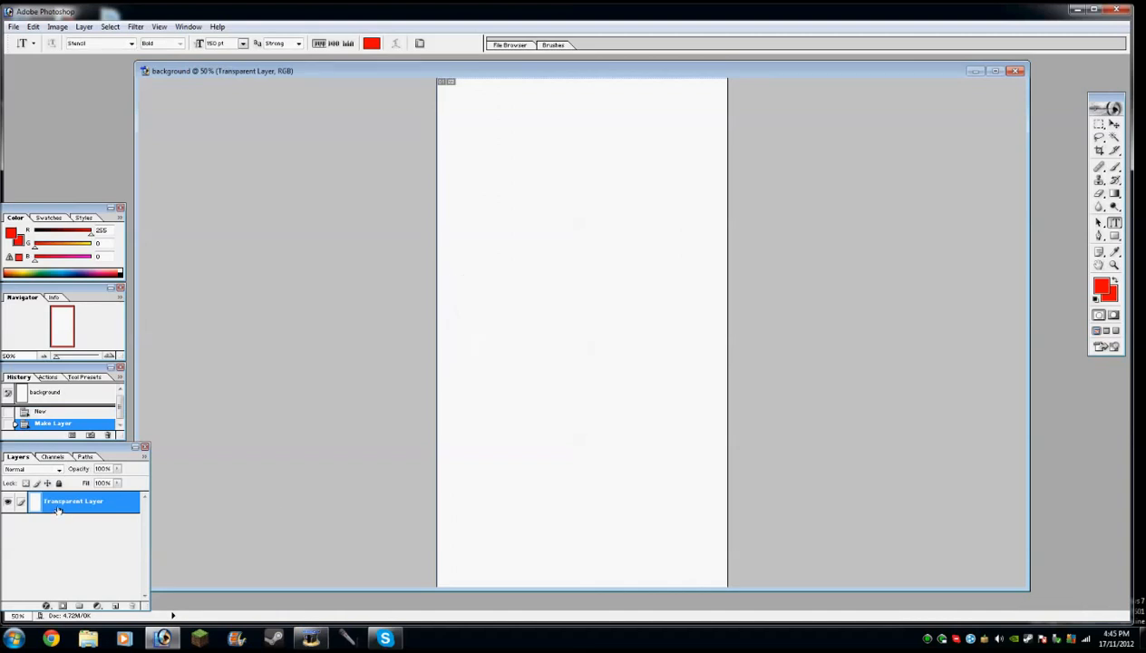
double_click(73, 501)
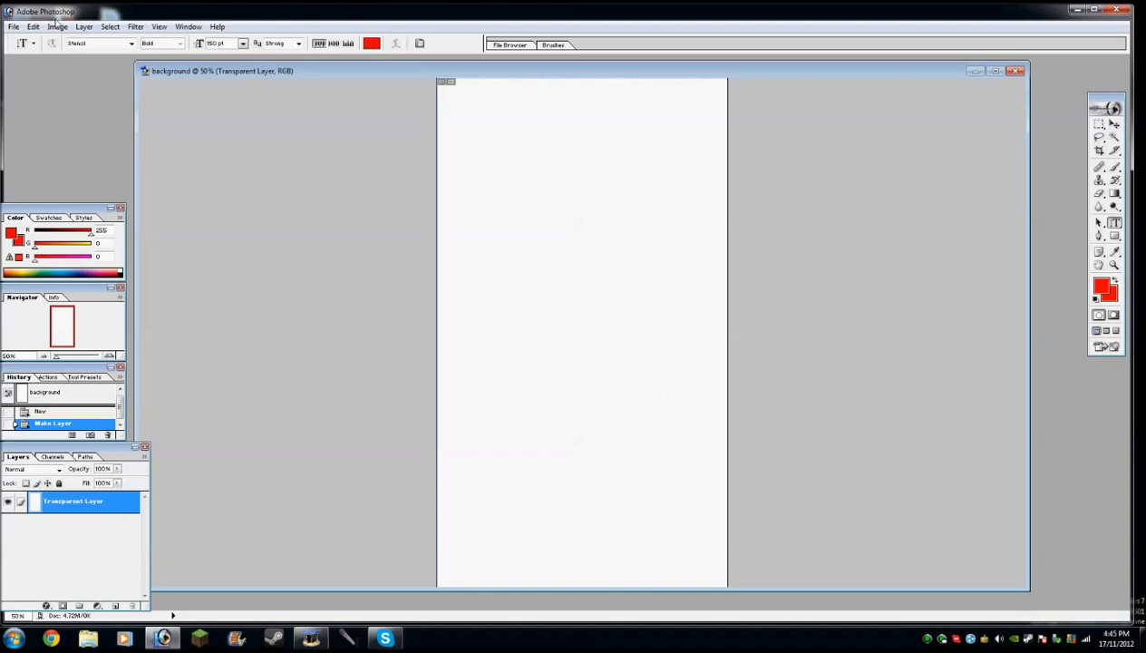
Step: Resize the canvas to 2000 by 1700 pixels with Canvas Size
left_click(57, 26)
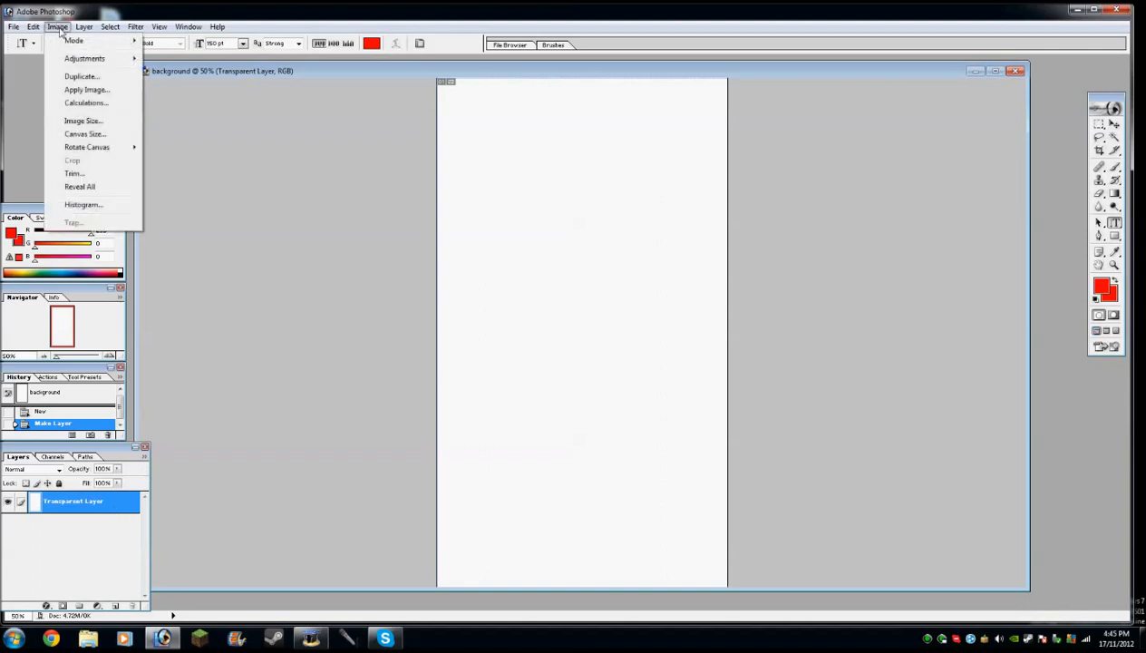
left_click(84, 133)
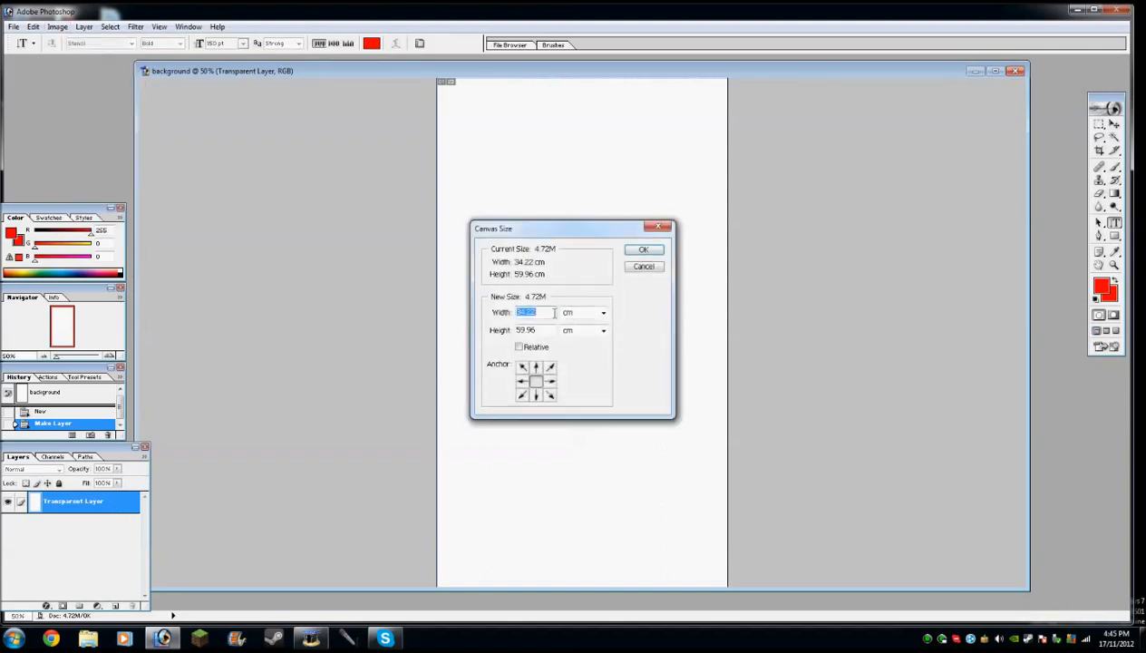
left_click(602, 312)
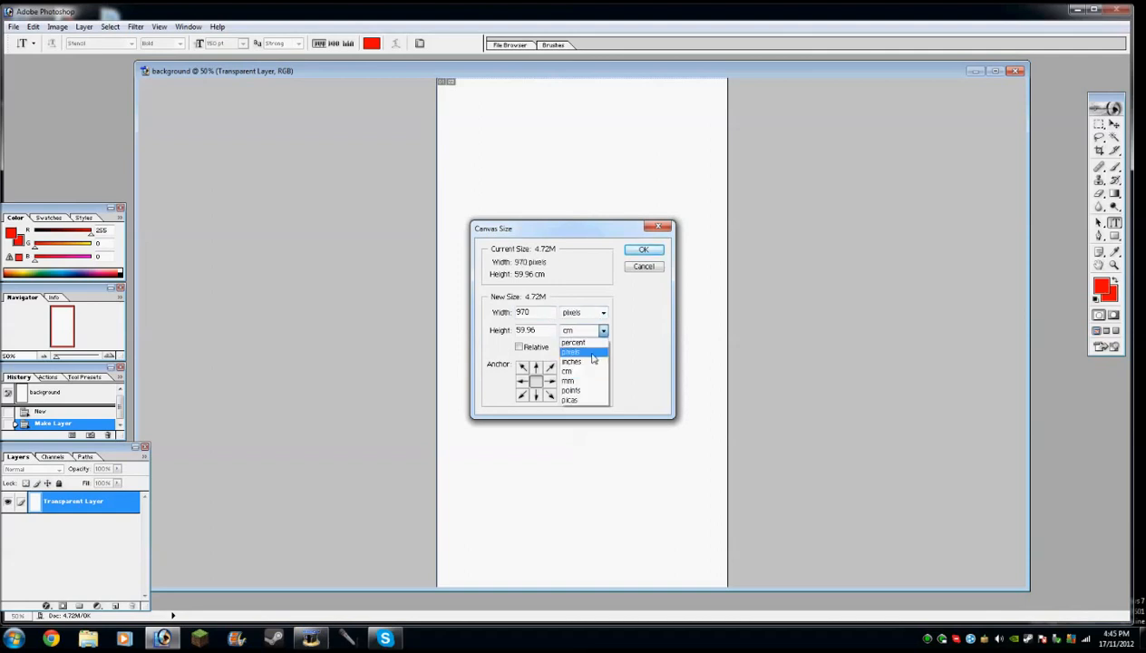
left_click(571, 351)
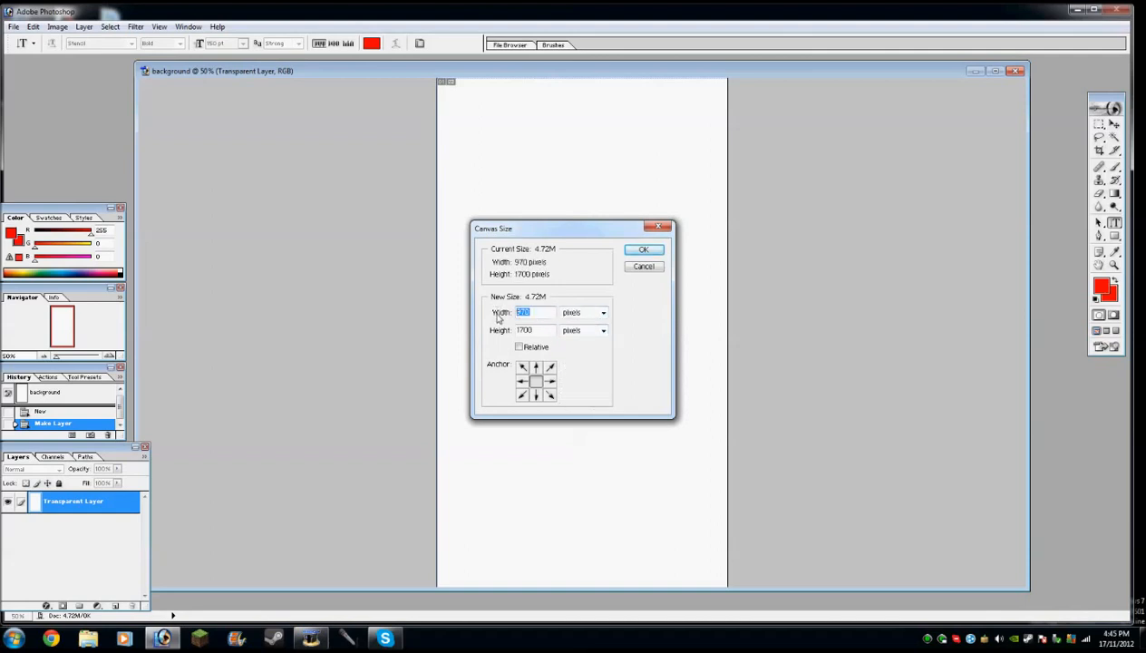
type("2000")
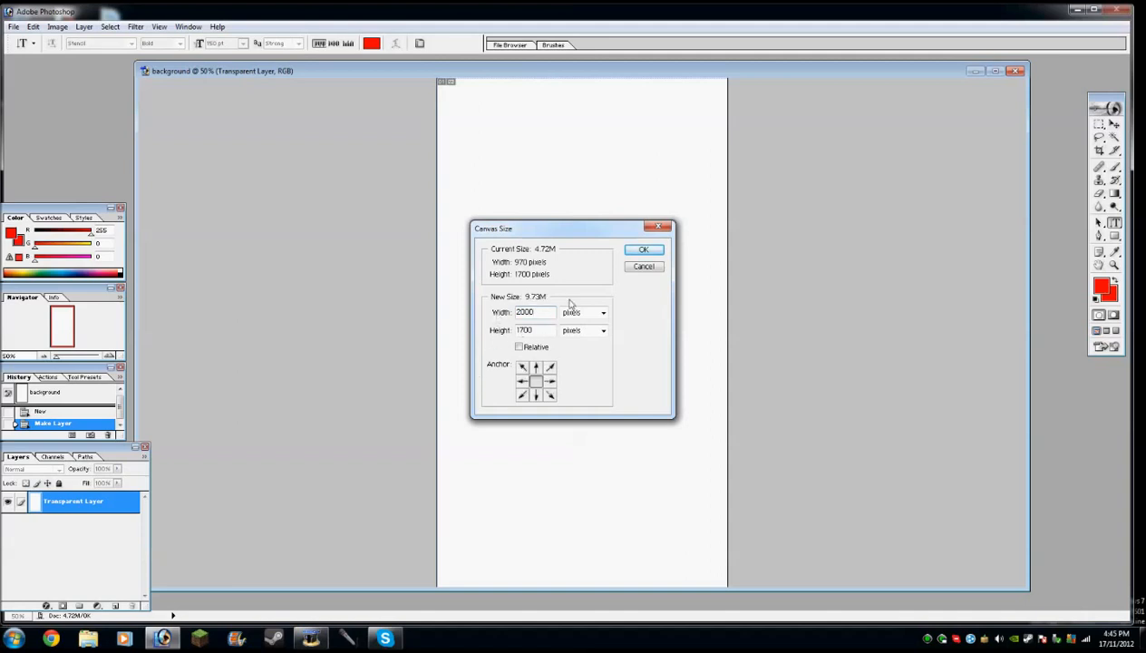
left_click(643, 249)
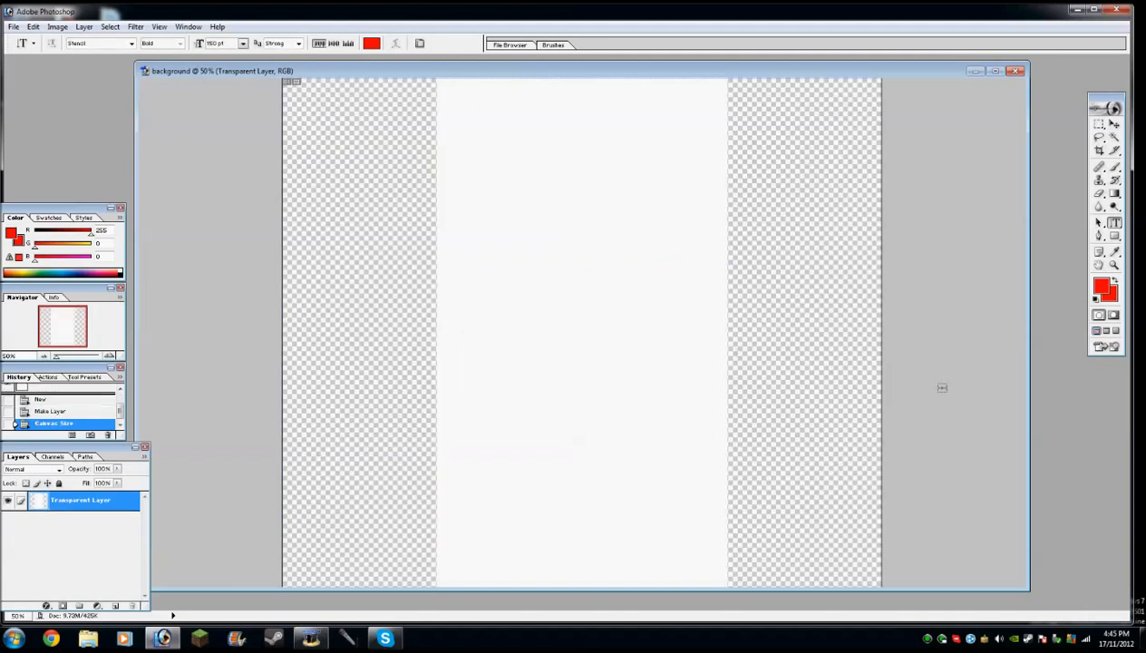
mouse_move(827, 139)
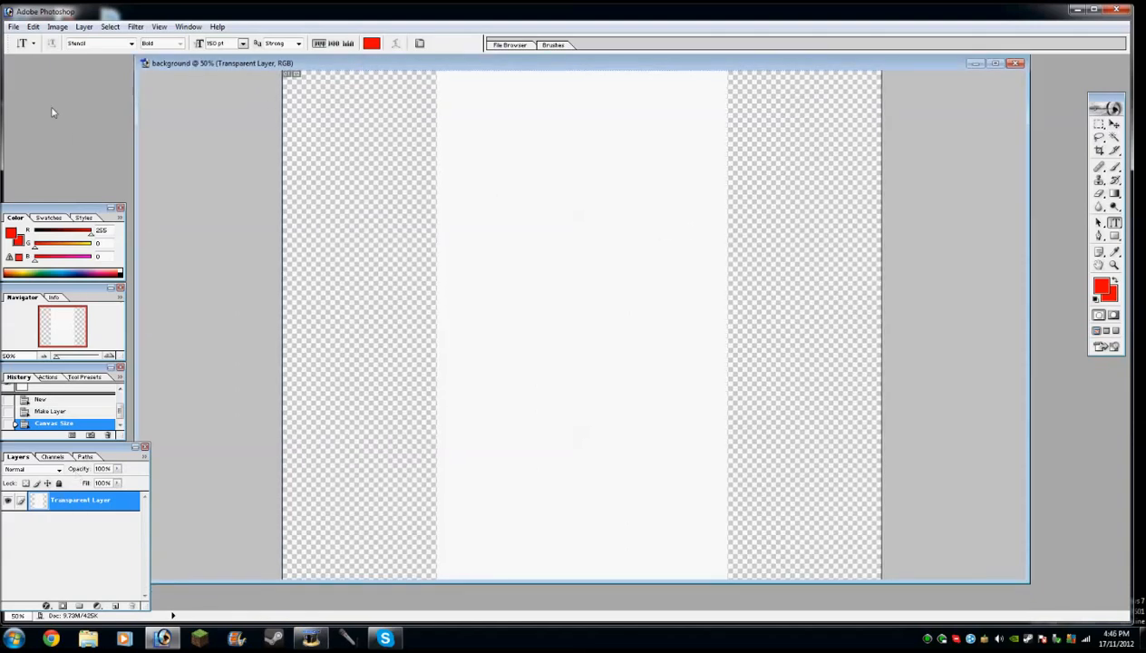
Step: Add a new layer, keeping red as foreground and black as background colour
left_click(83, 27)
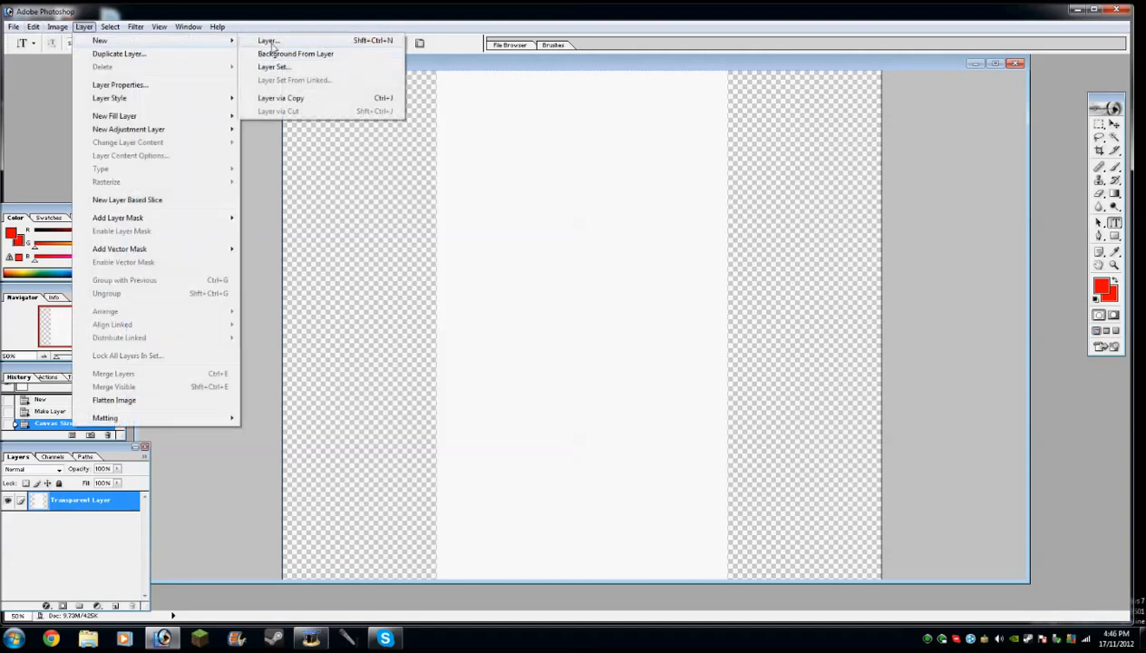
left_click(295, 53)
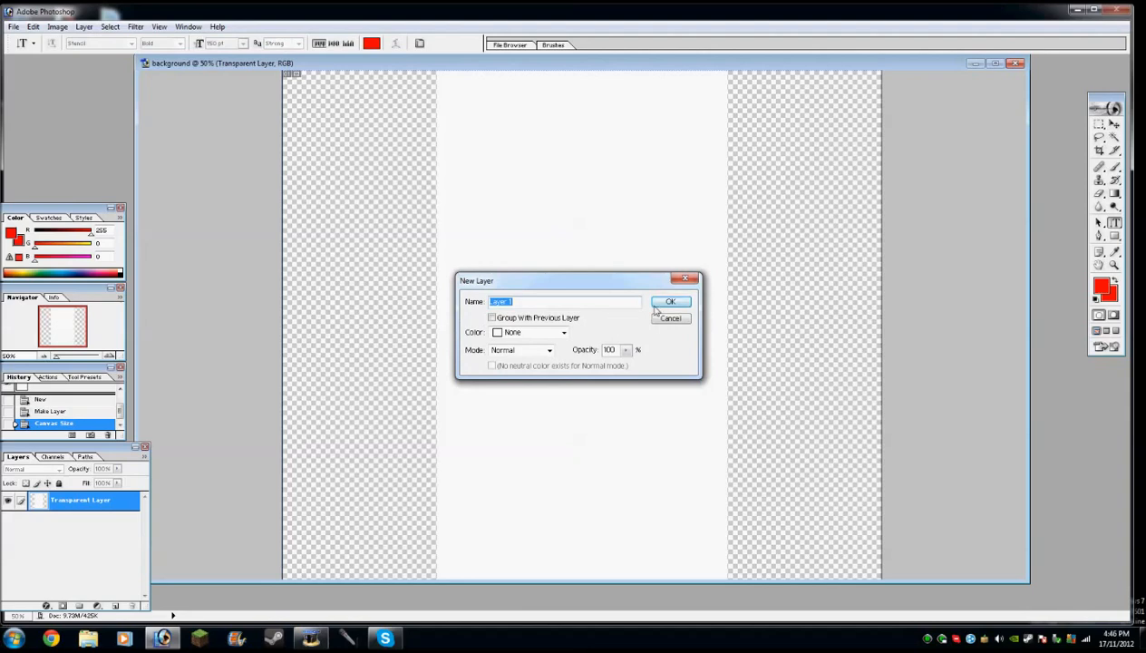
left_click(672, 301)
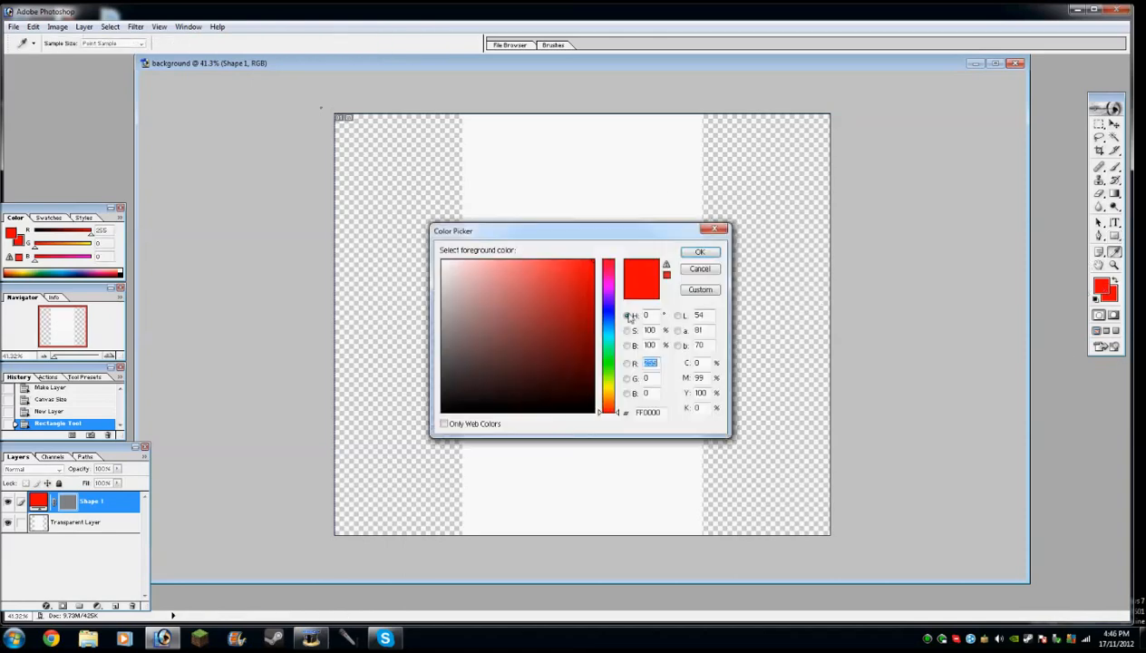
left_click(699, 251)
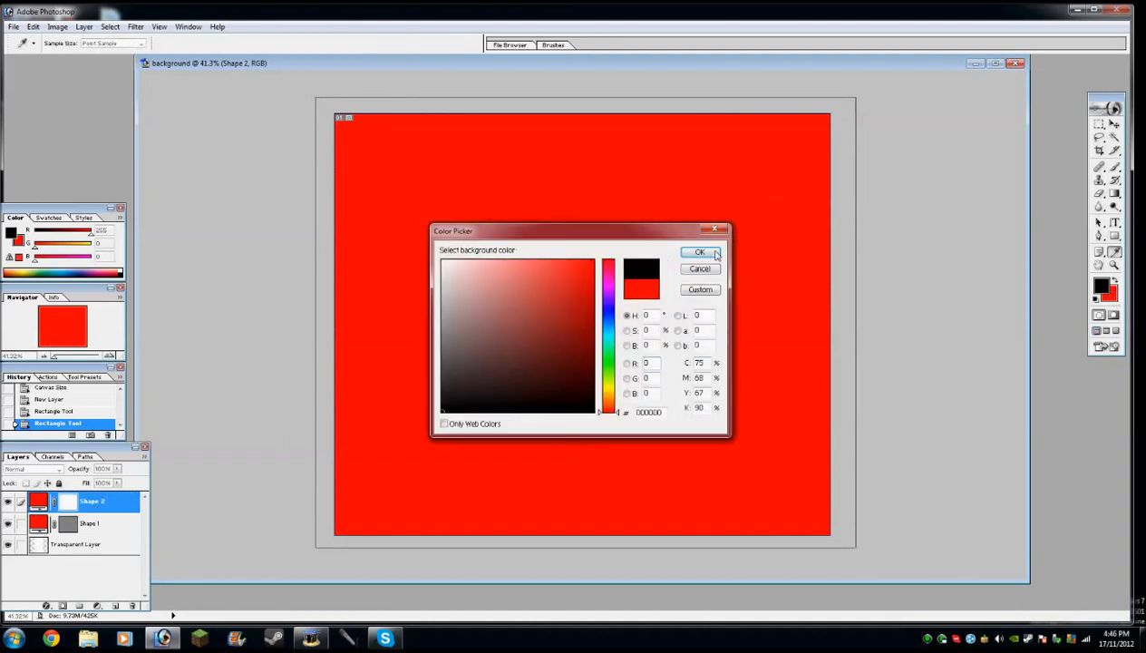
left_click(699, 252)
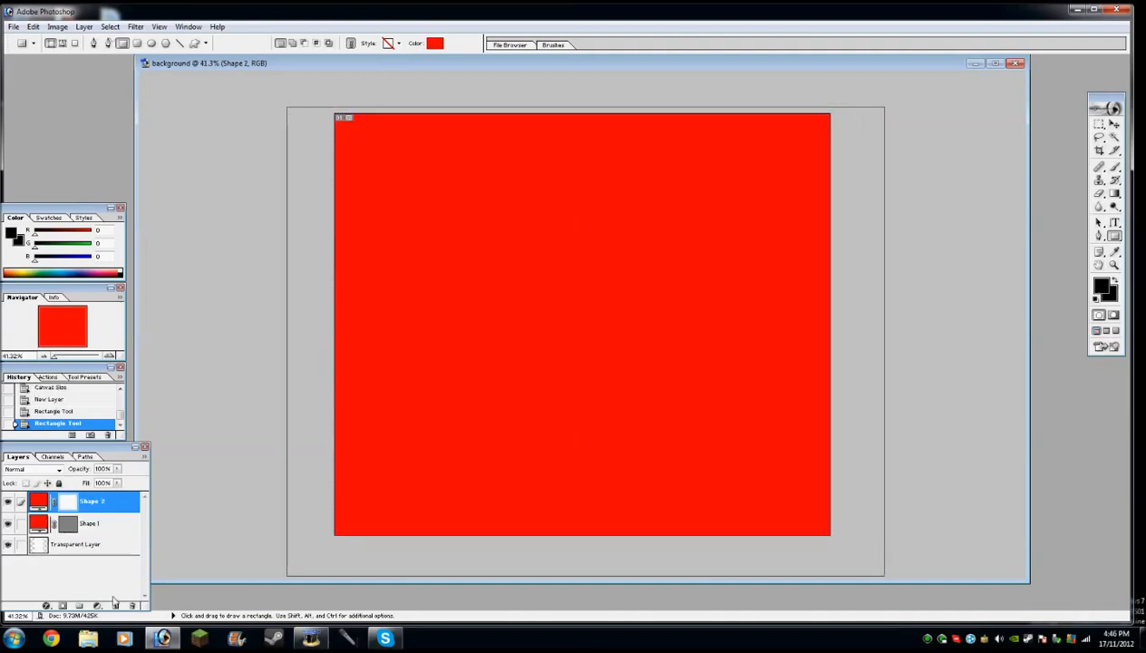
Step: Delete the Shape 2 layer from the Layers panel
left_click(80, 544)
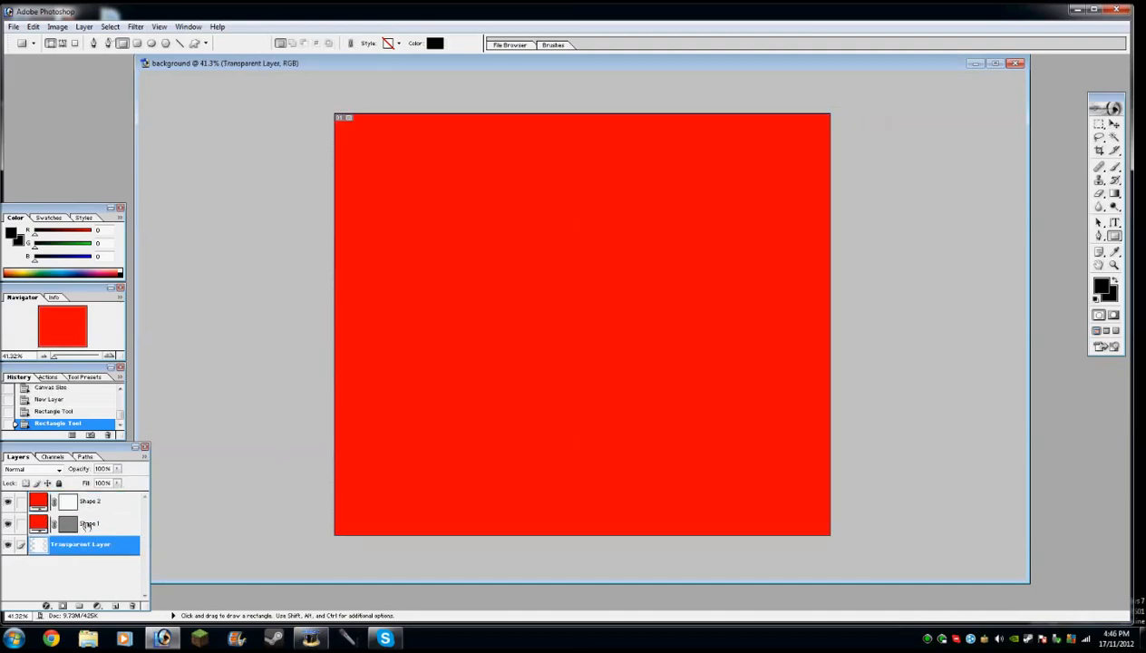
left_click(91, 523)
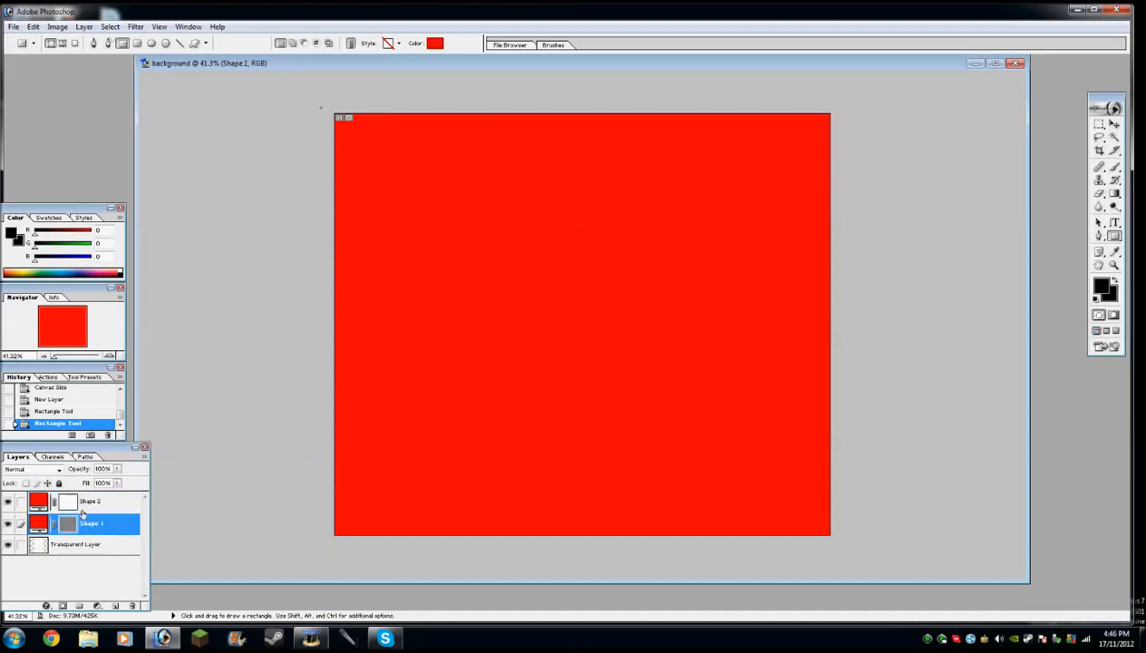
right_click(89, 500)
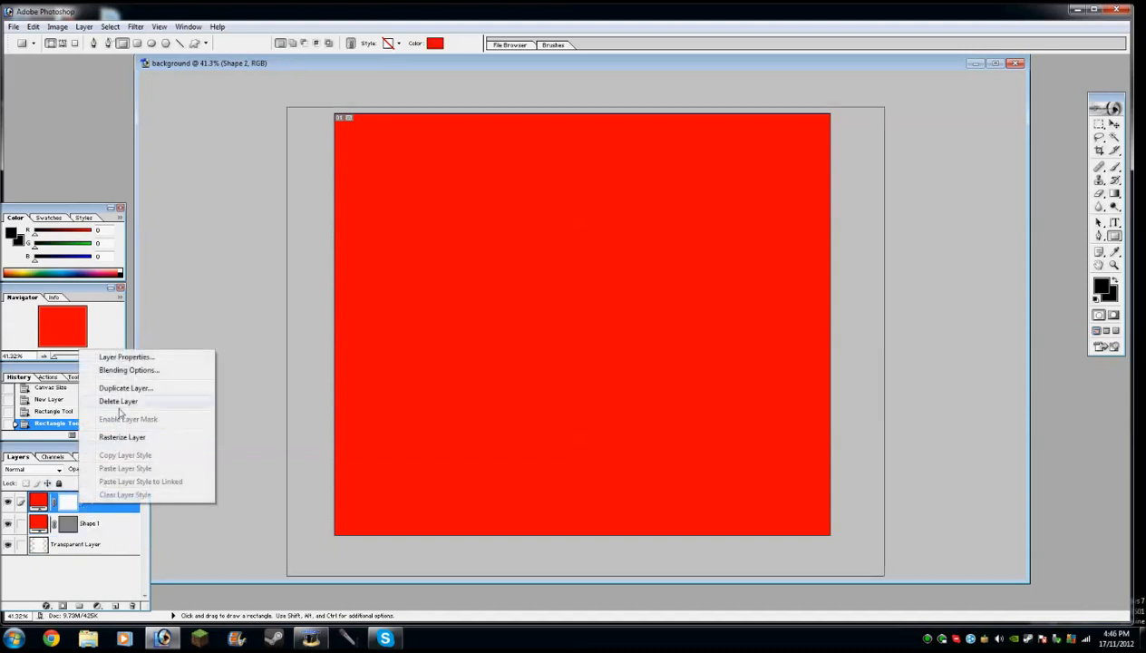
left_click(118, 401)
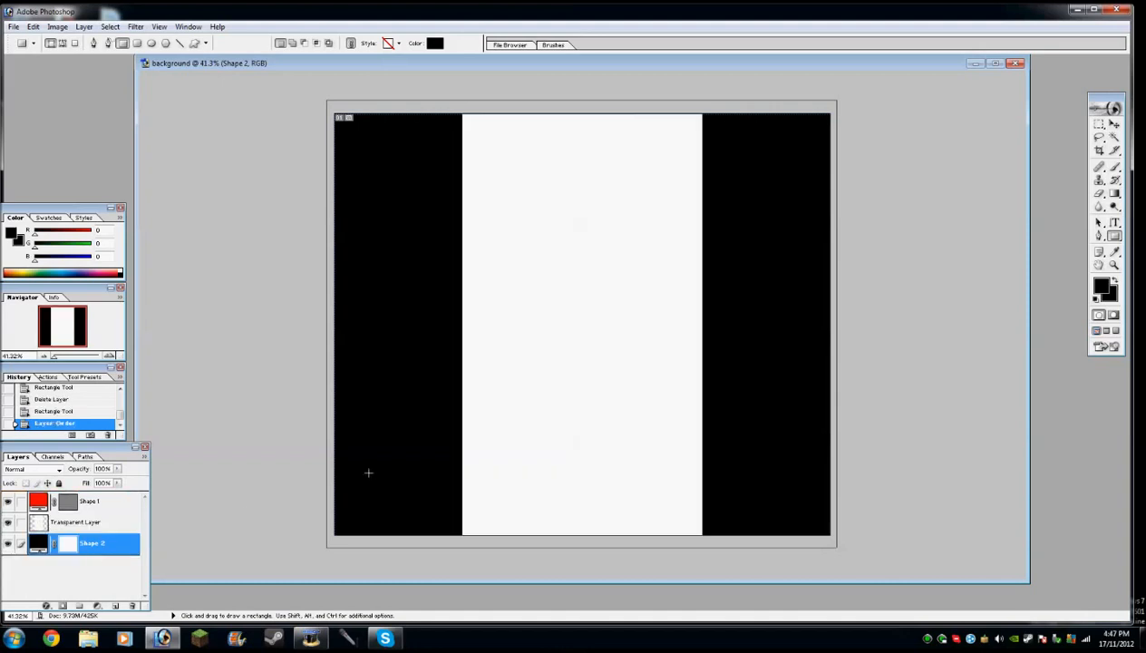
Step: Delete the red Shape 1 layer and select the black Shape 2 layer
right_click(89, 500)
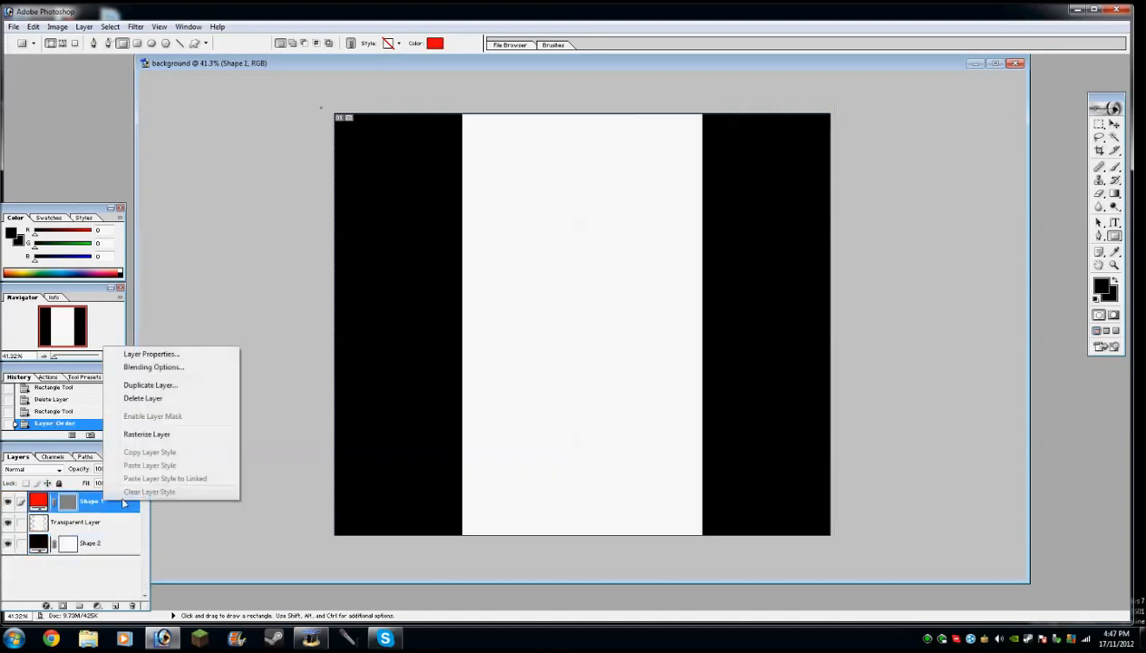
left_click(150, 384)
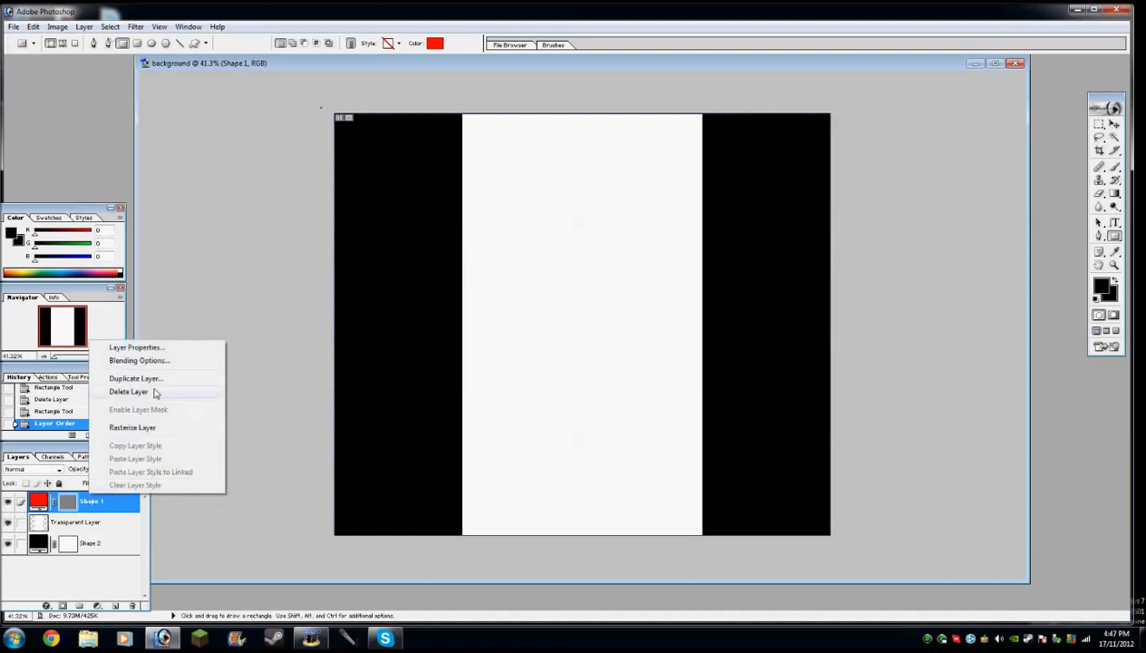
left_click(128, 391)
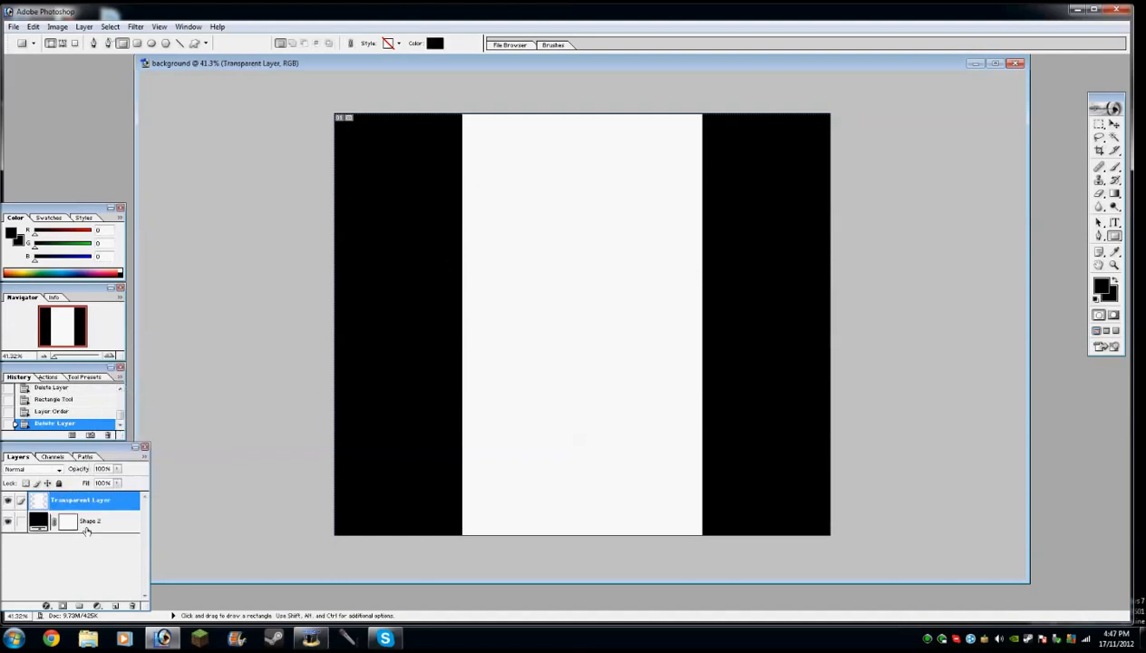
left_click(90, 520)
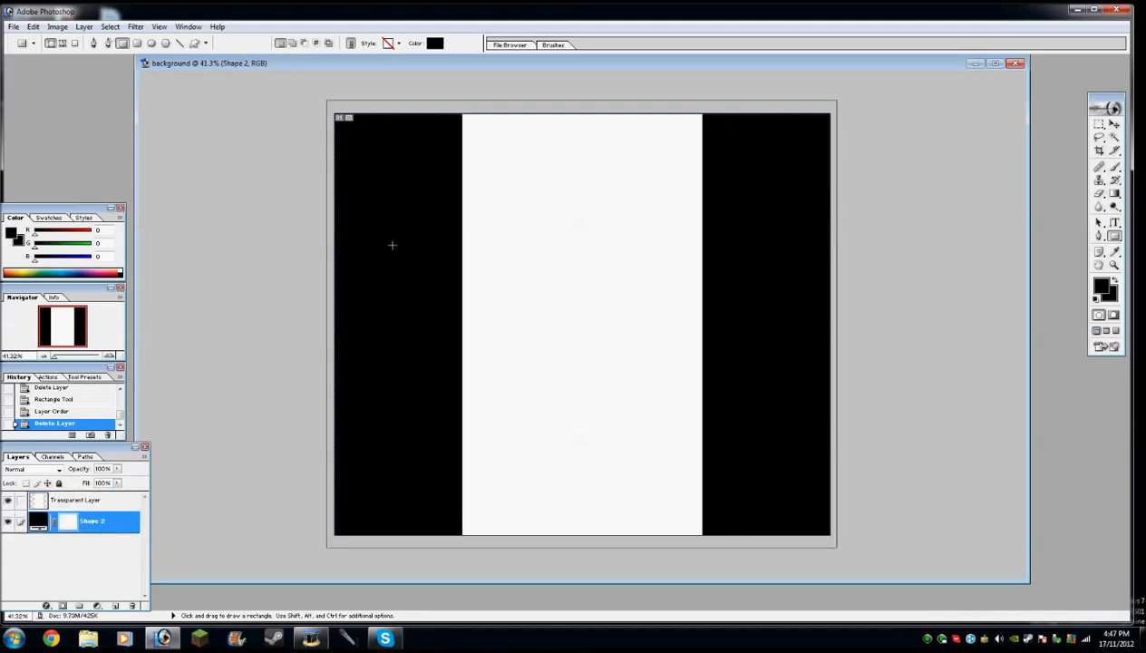
Step: Apply a red-to-black Gradient Overlay layer style to Shape 2
left_click(1114, 225)
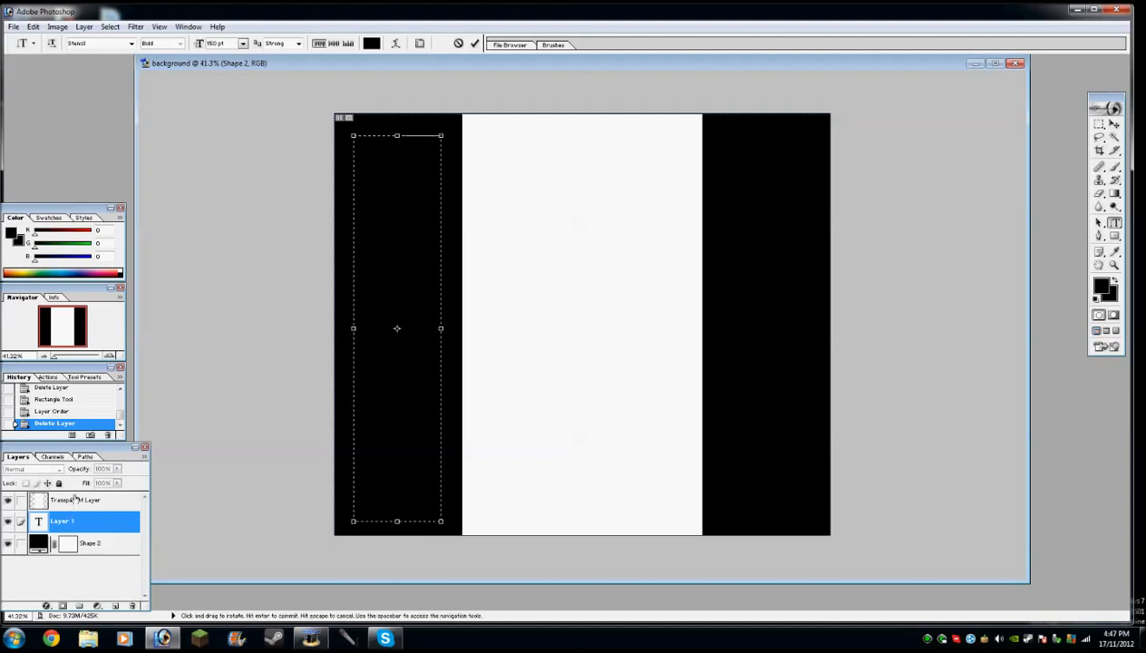
left_click(91, 543)
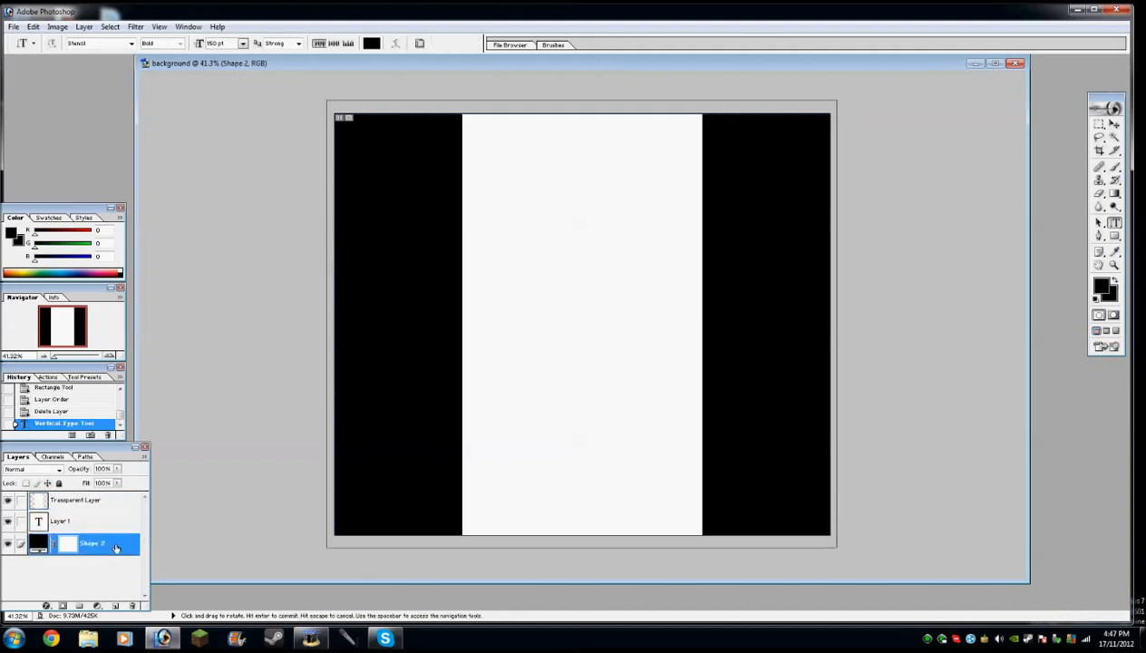
double_click(90, 543)
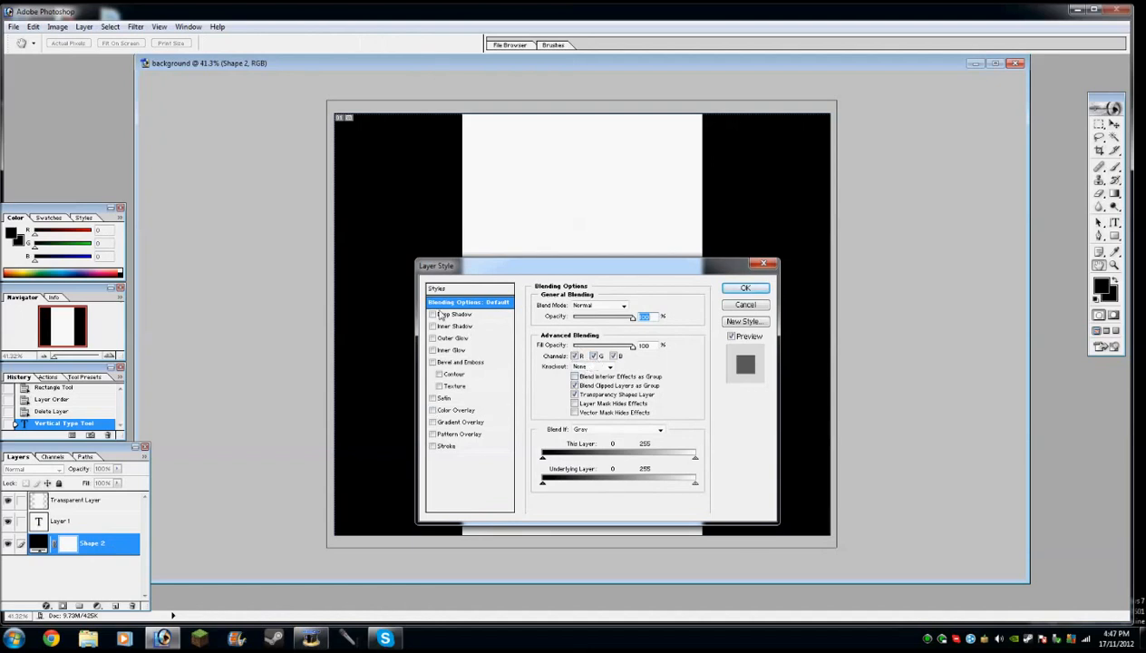
left_click(433, 422)
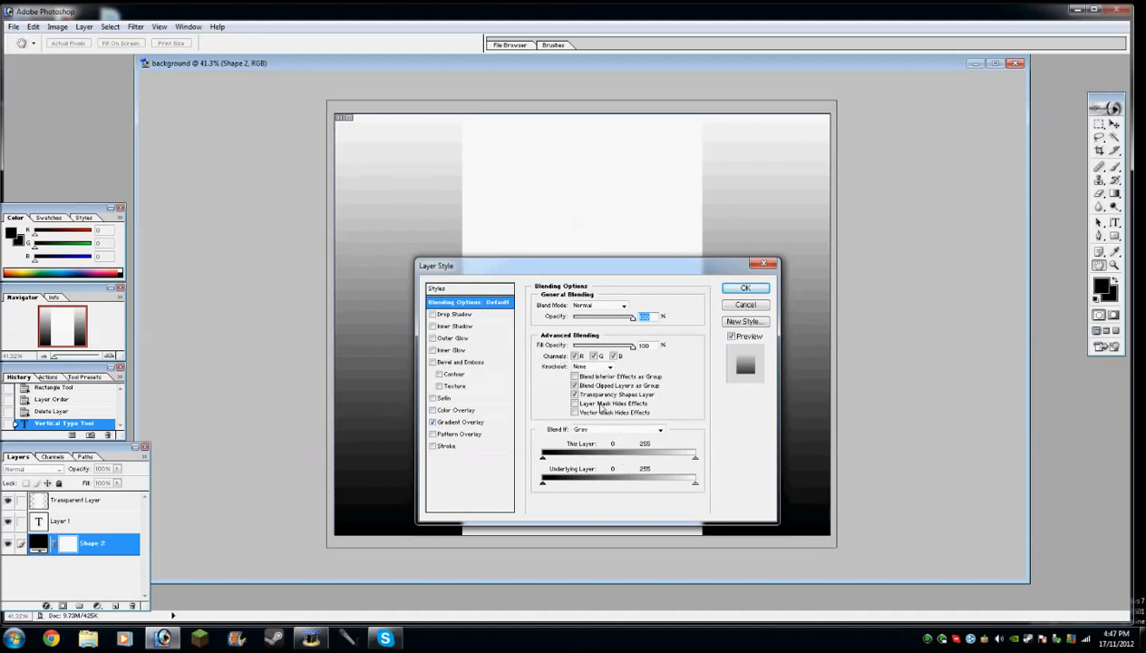
left_click(745, 322)
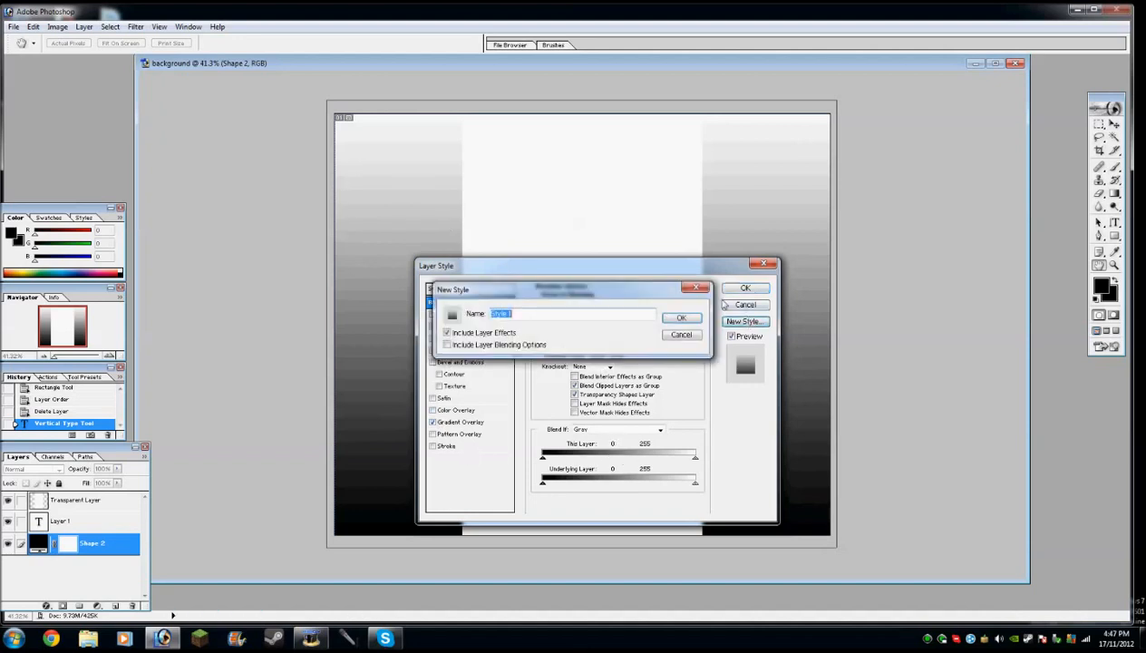
left_click(681, 335)
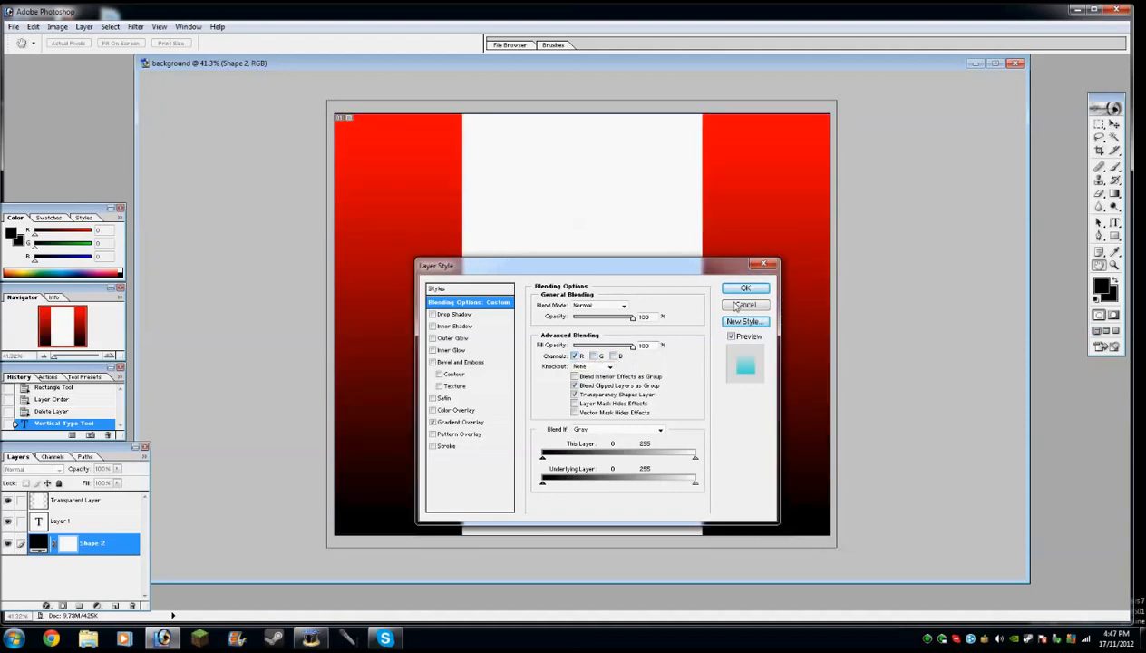
left_click(746, 288)
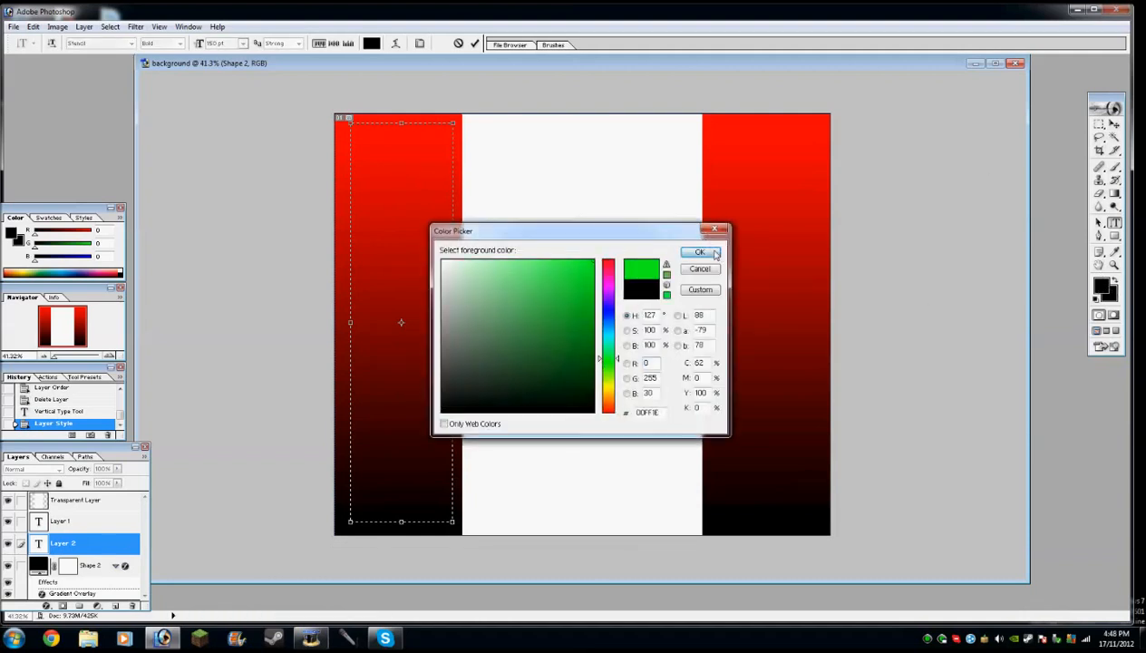
Step: Type vertical stencil letters N, C, G in green, blue and red down the left panel
left_click(699, 251)
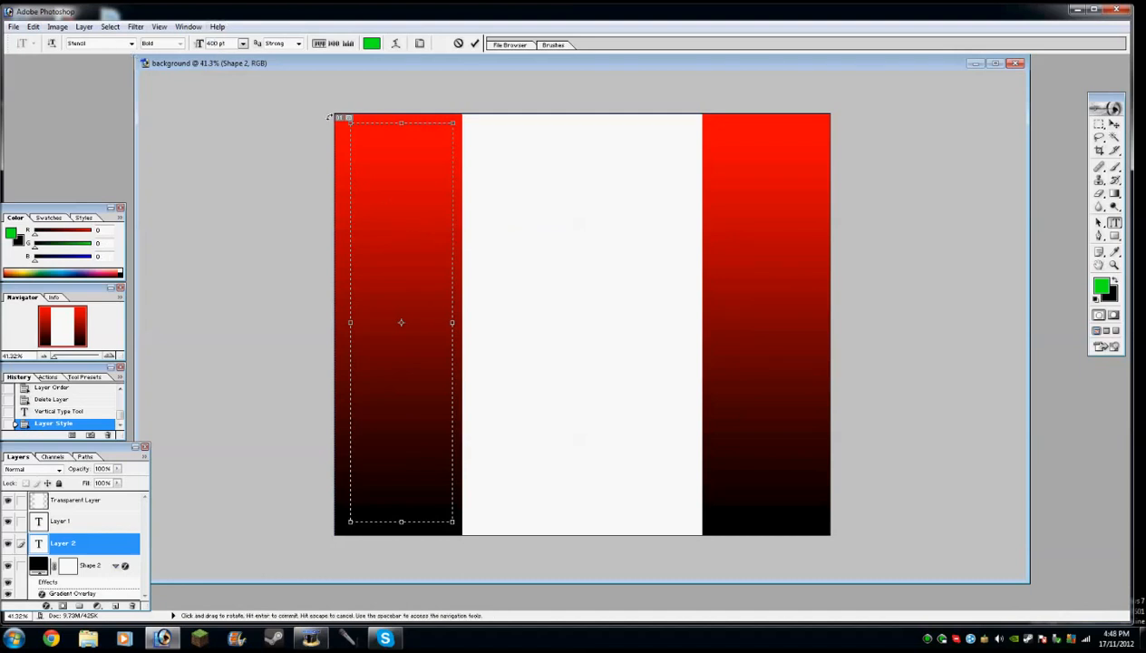
type("NC")
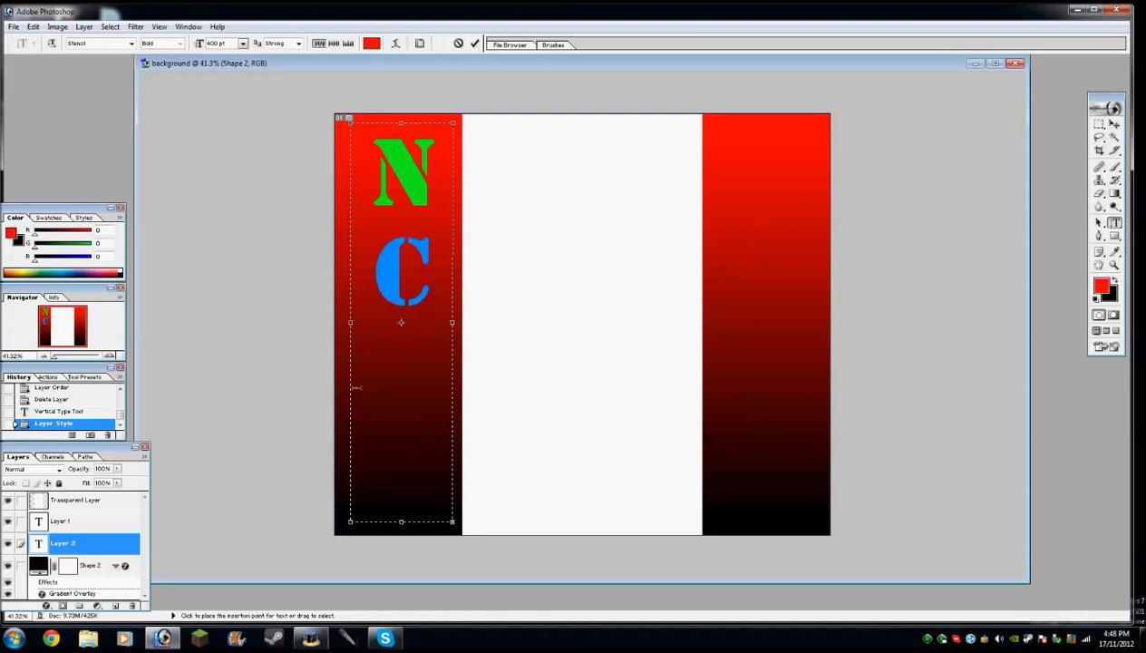
left_click(371, 44)
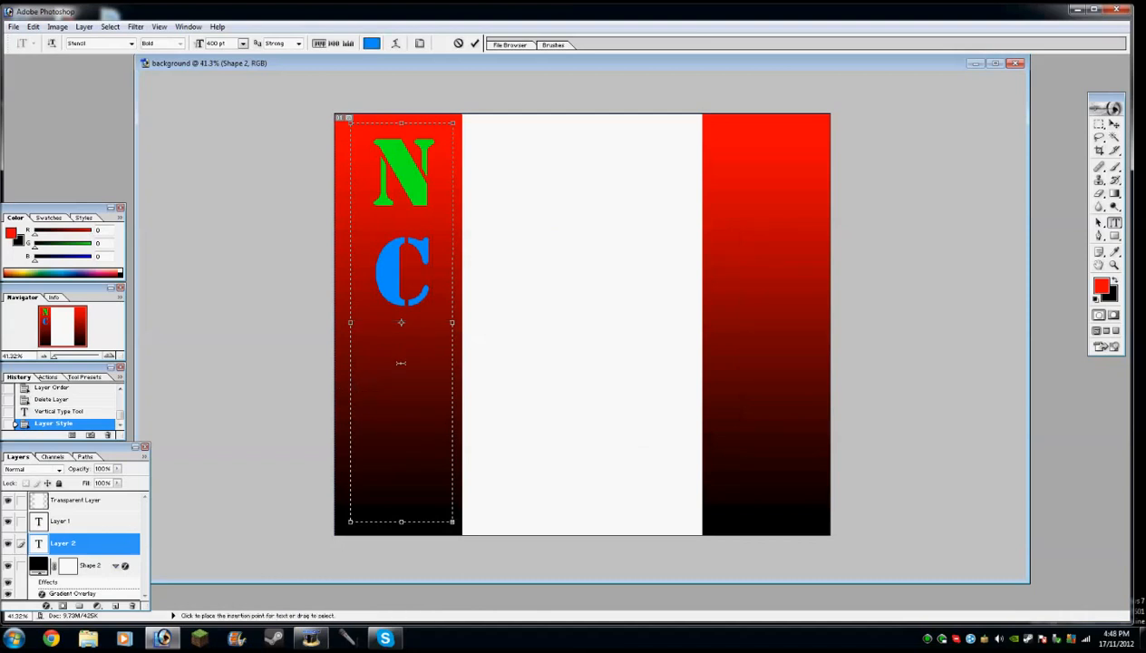
type("G")
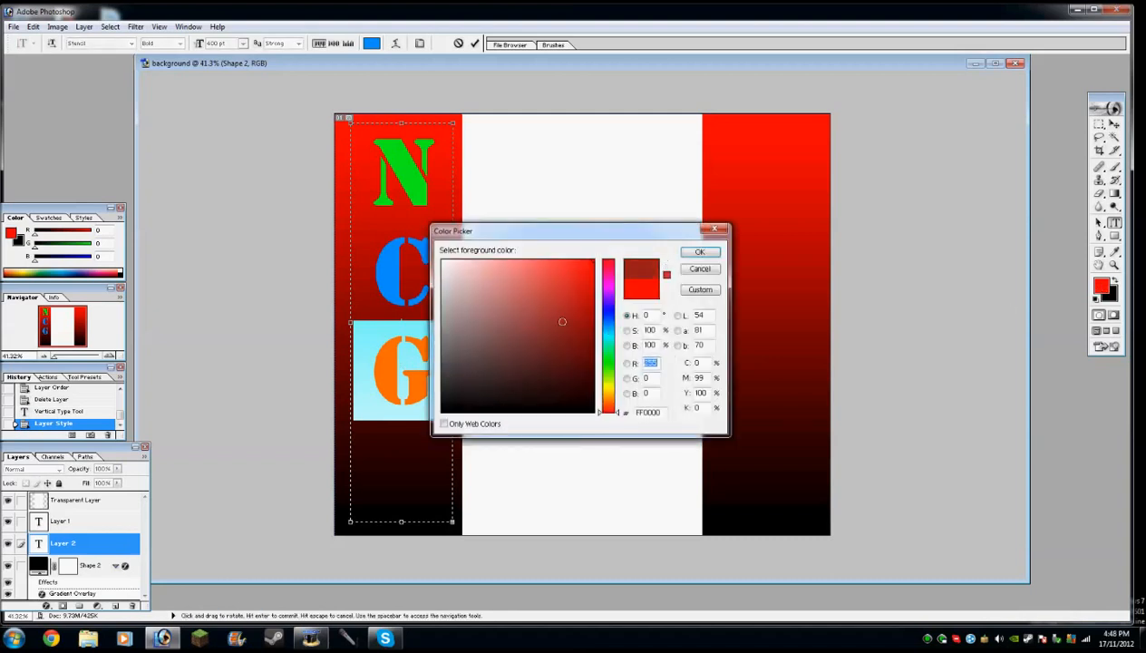
left_click(701, 251)
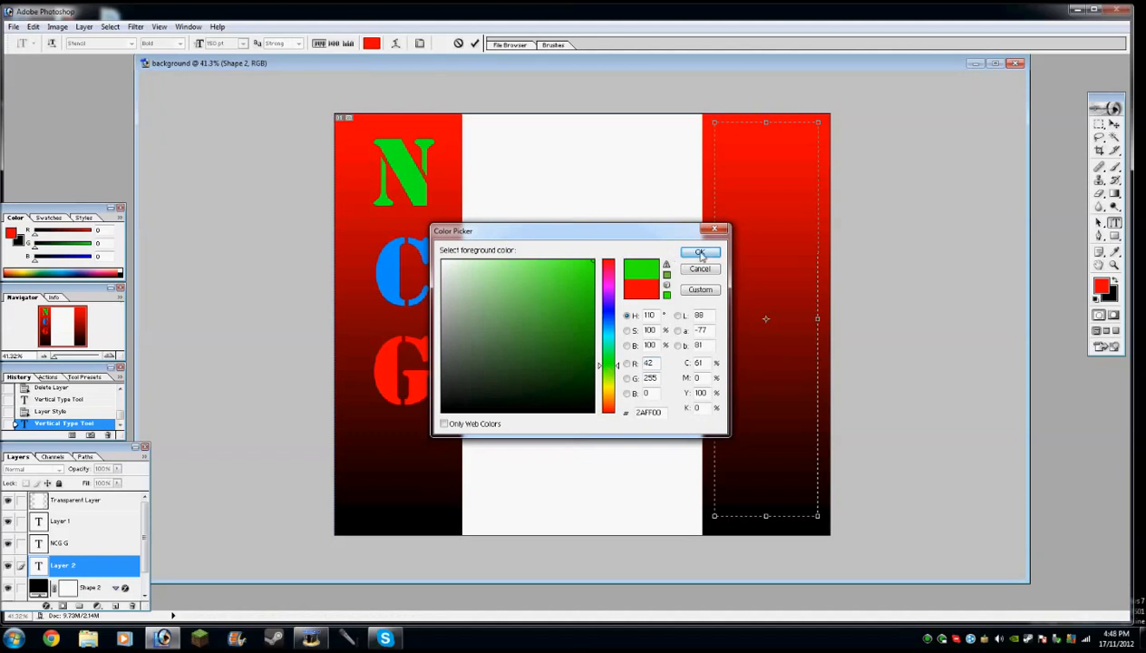
Step: Type green vertical 'SUBSCRIBE!' on the right panel, then pick blue for the next text
left_click(700, 252)
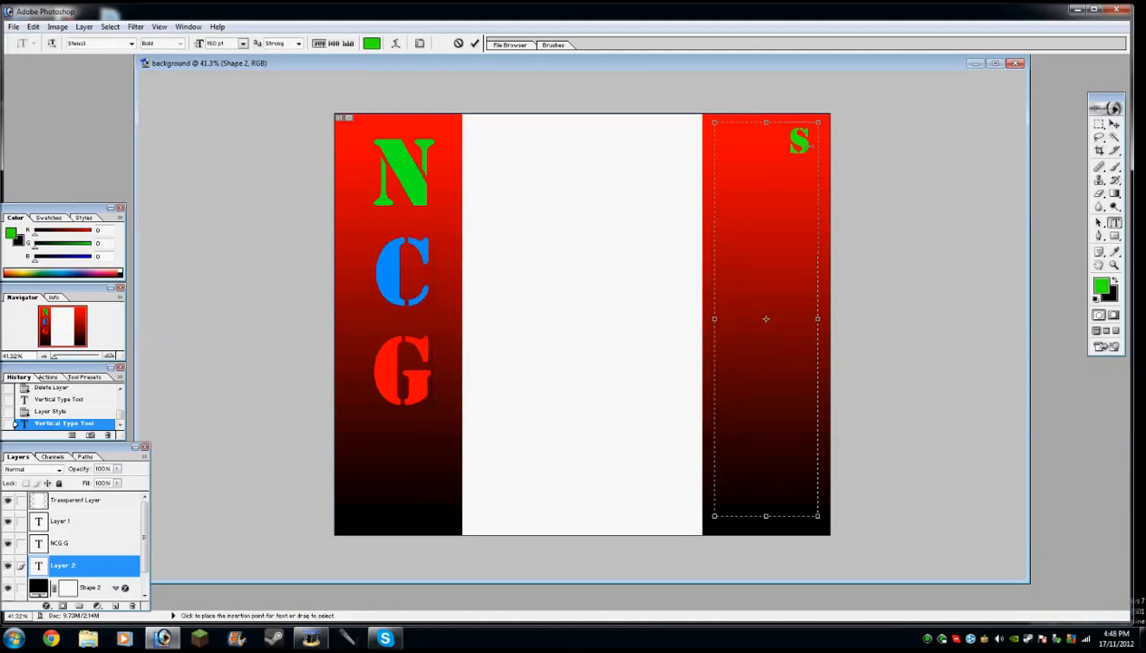
type("UBSCRIB")
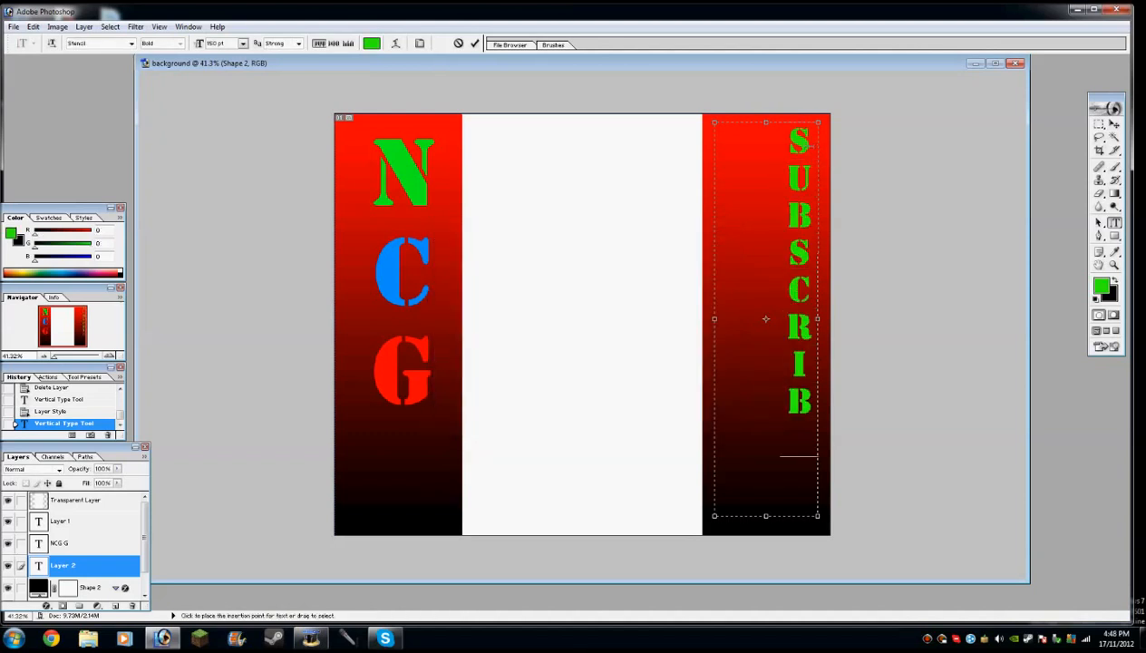
type("E!")
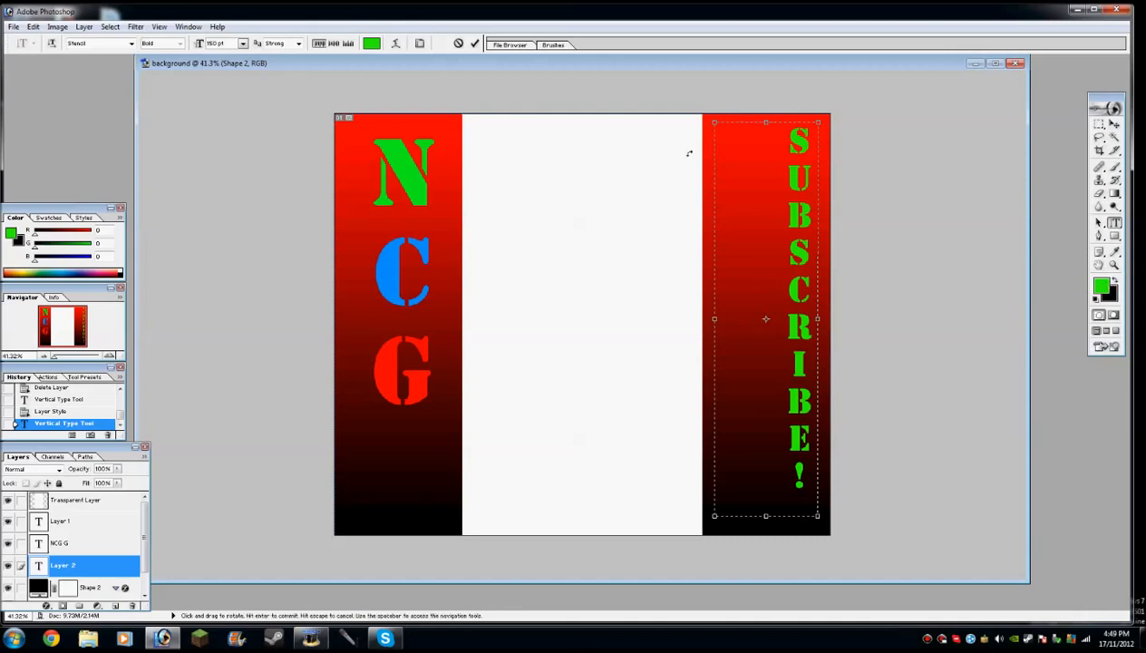
left_click(372, 43)
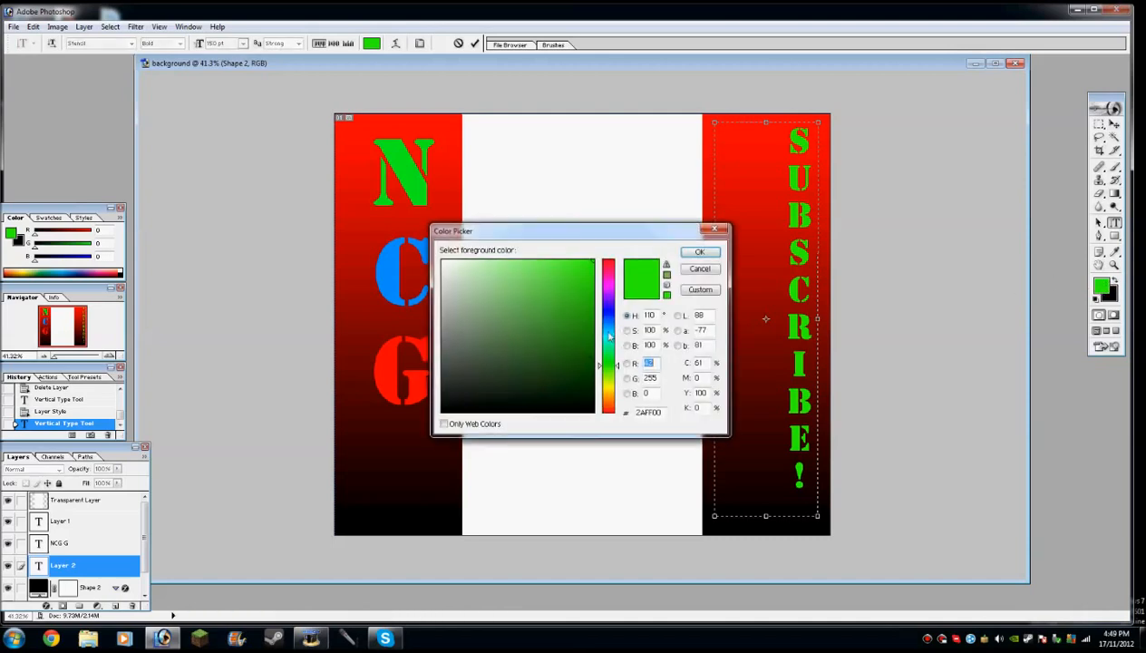
left_click(699, 251)
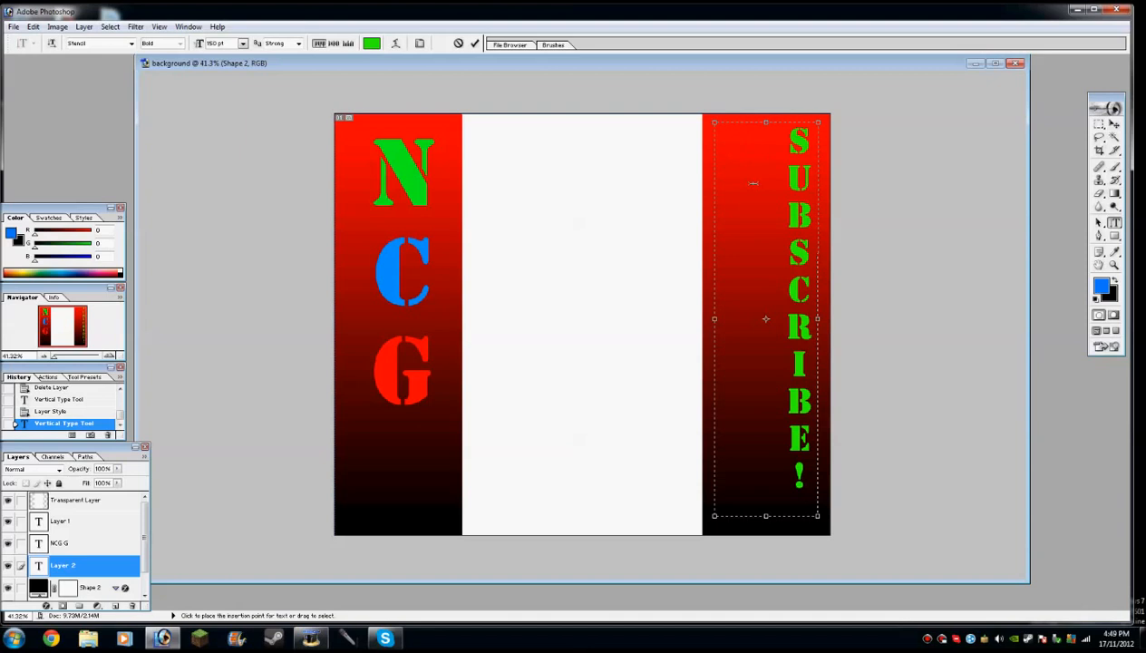
Step: Type blue vertical 'LIKE', switch the text colour to red, and type 'AND' below
type("LIKE")
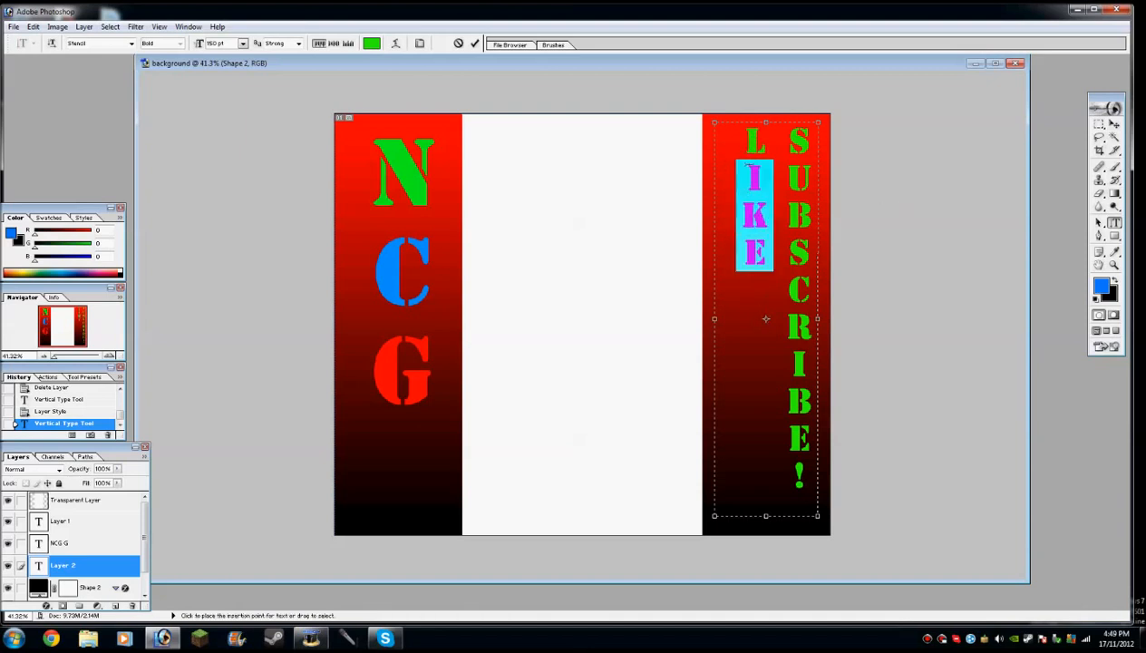
left_click(372, 43)
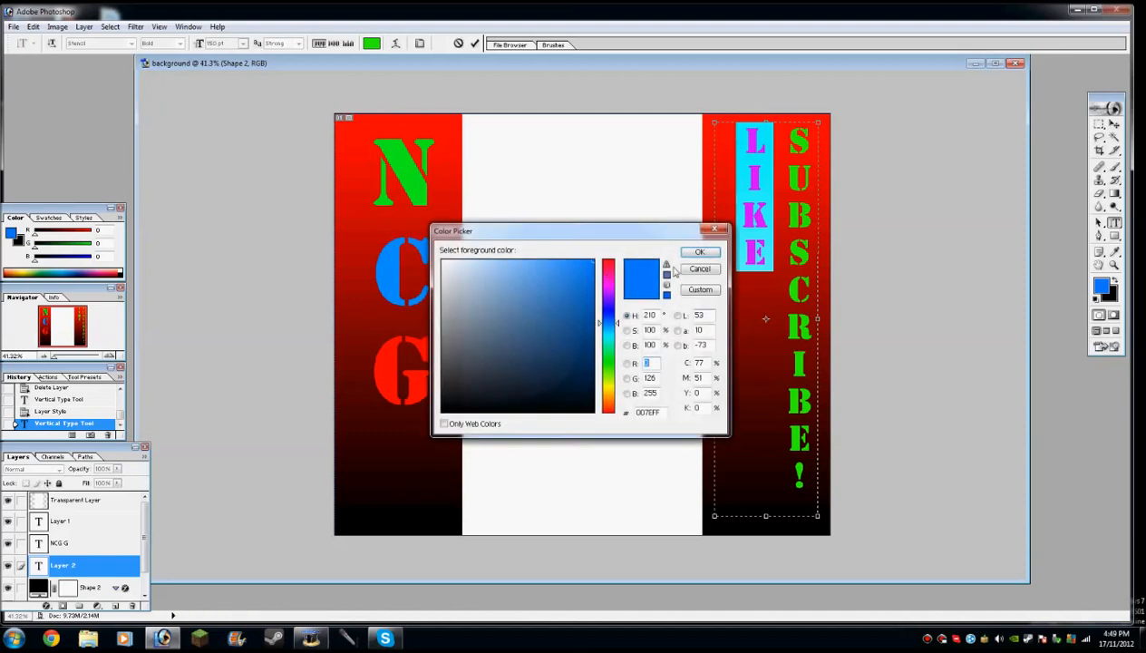
left_click(699, 252)
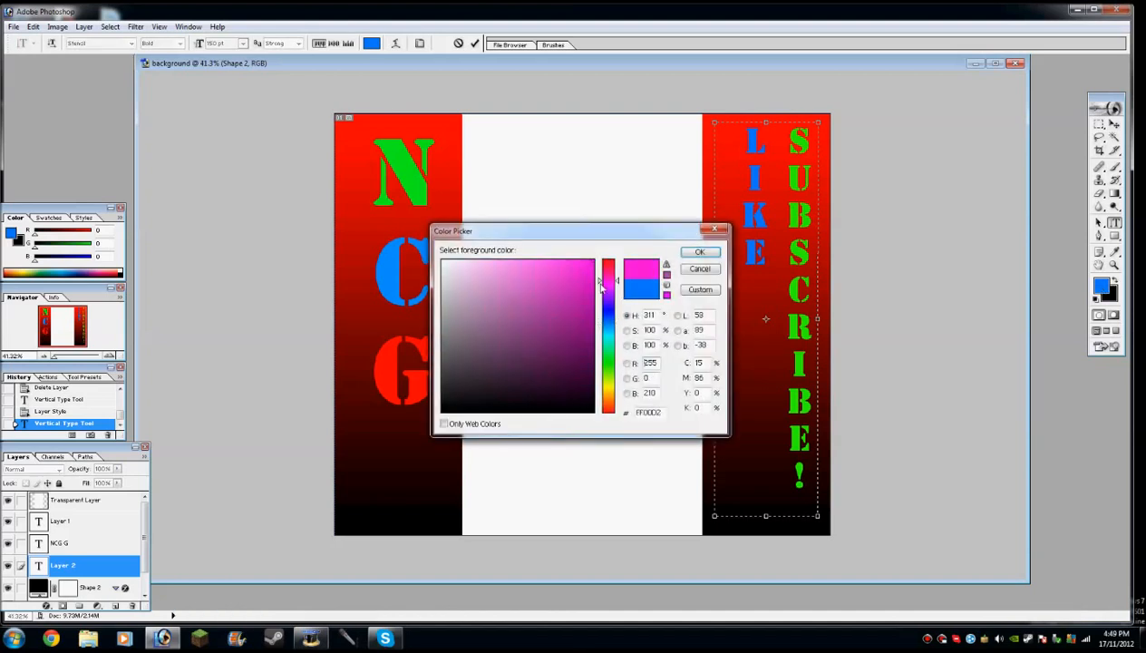
left_click(700, 251)
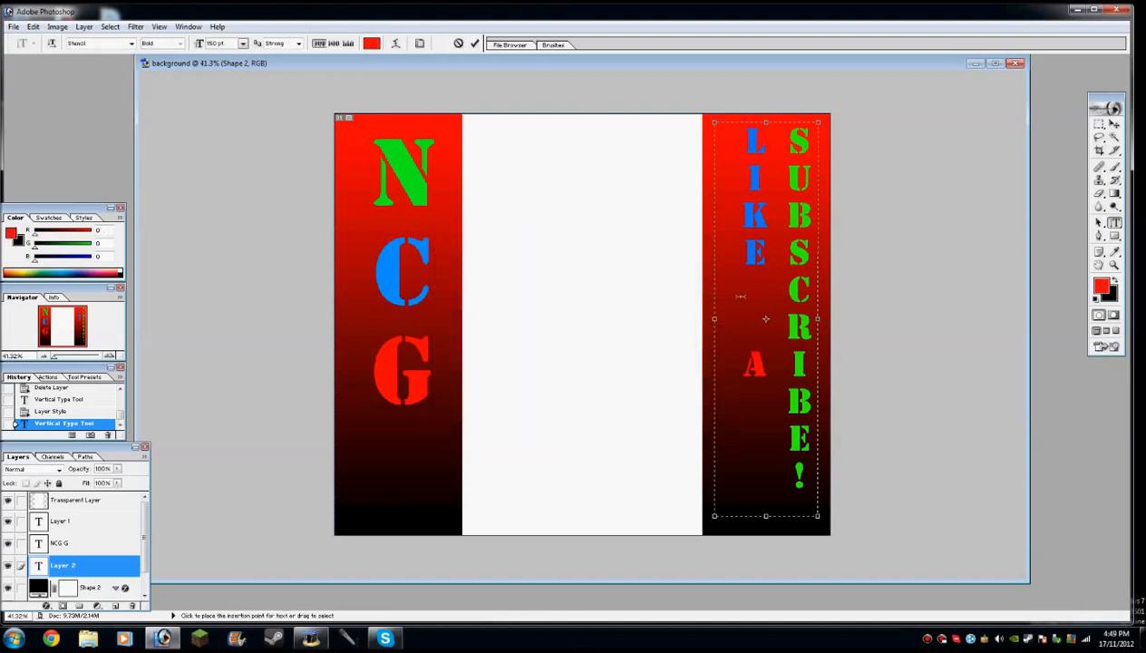
type("ND")
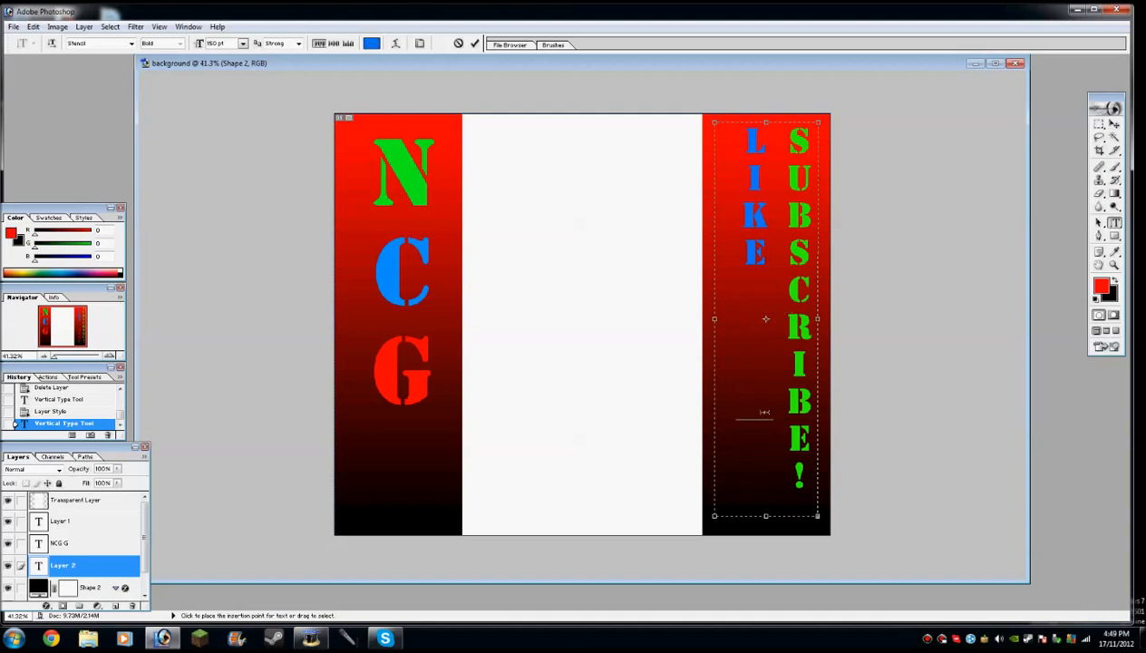
type("AND")
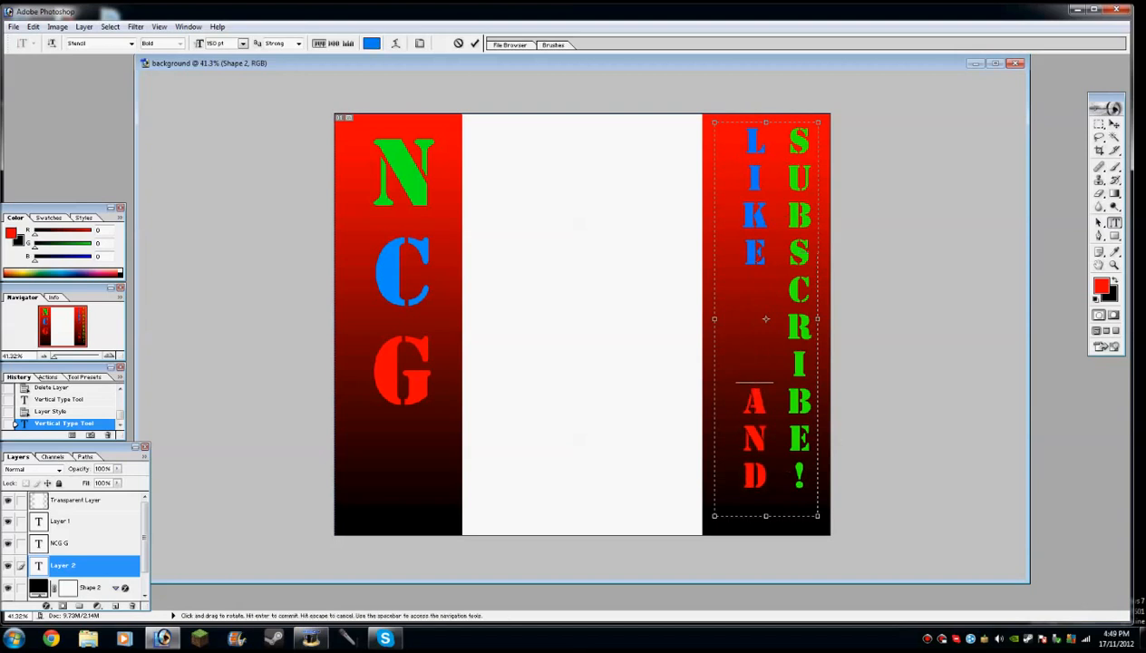
left_click(14, 26)
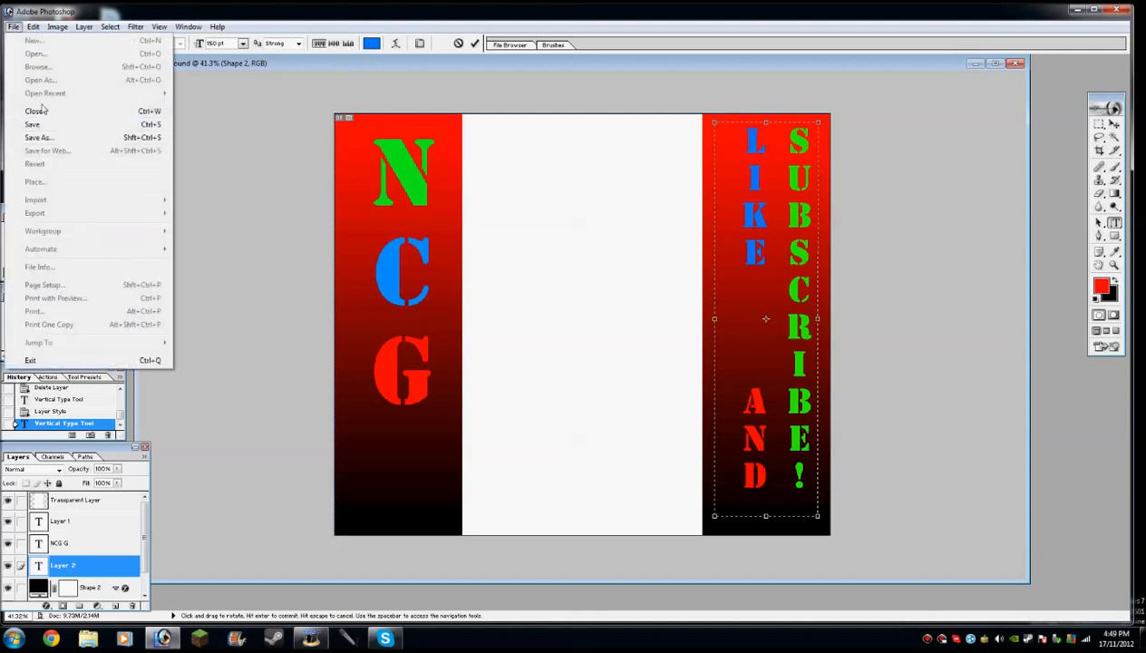
mouse_move(43, 231)
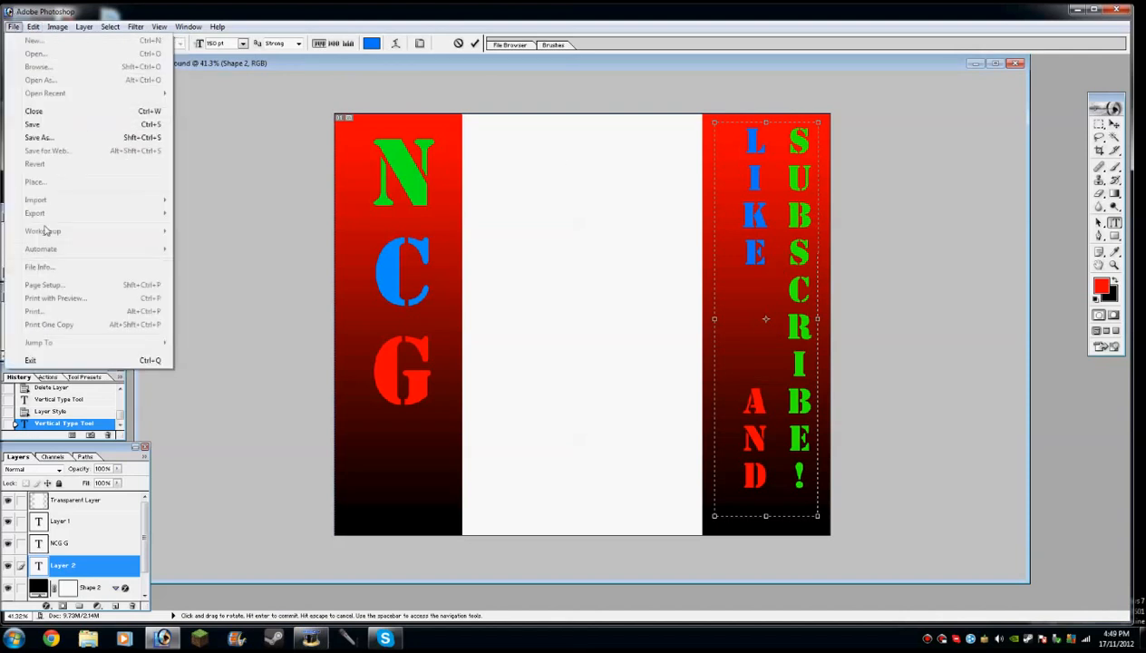
Step: Save a PNG copy named 'test' in the Youtube folder with Interlace set to None
left_click(39, 137)
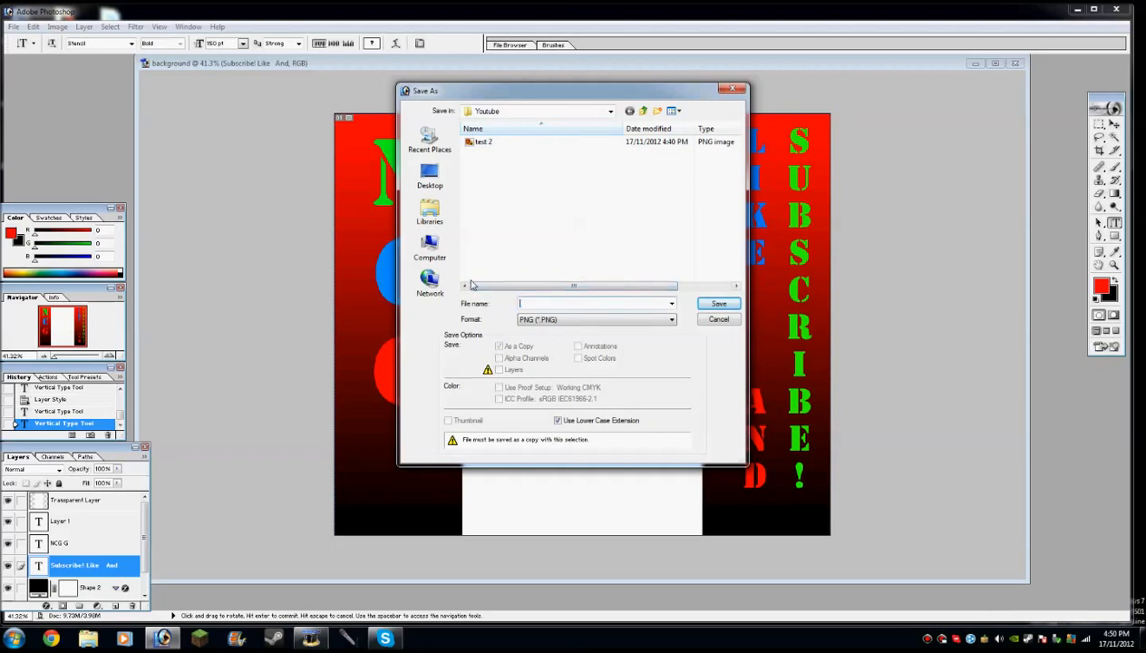
type("B")
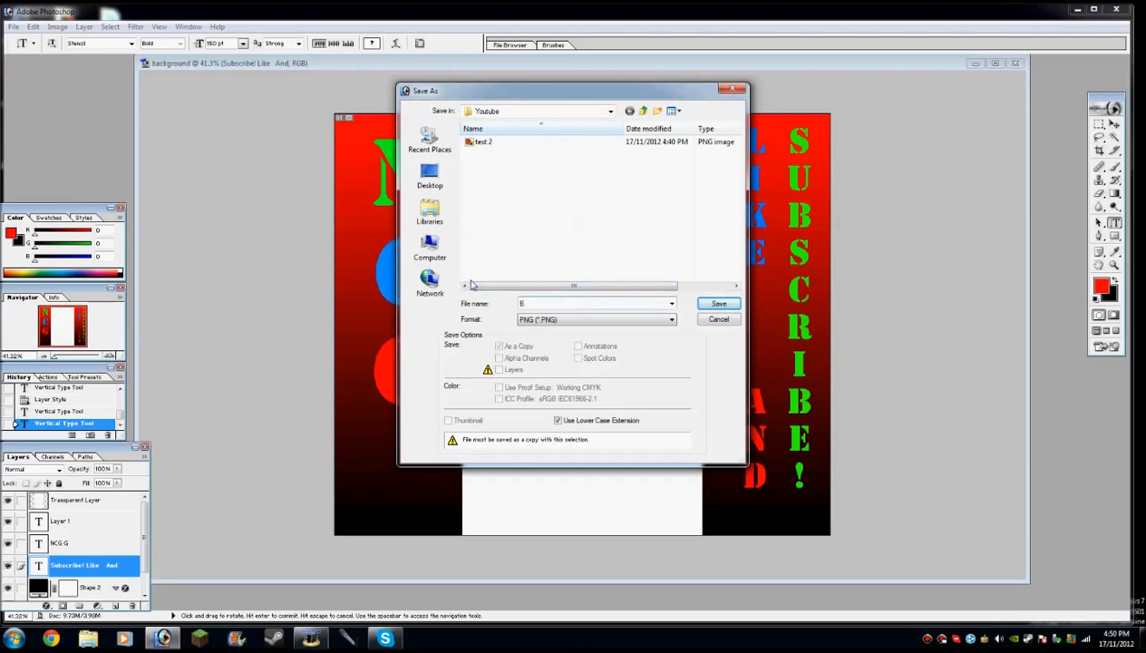
type("test")
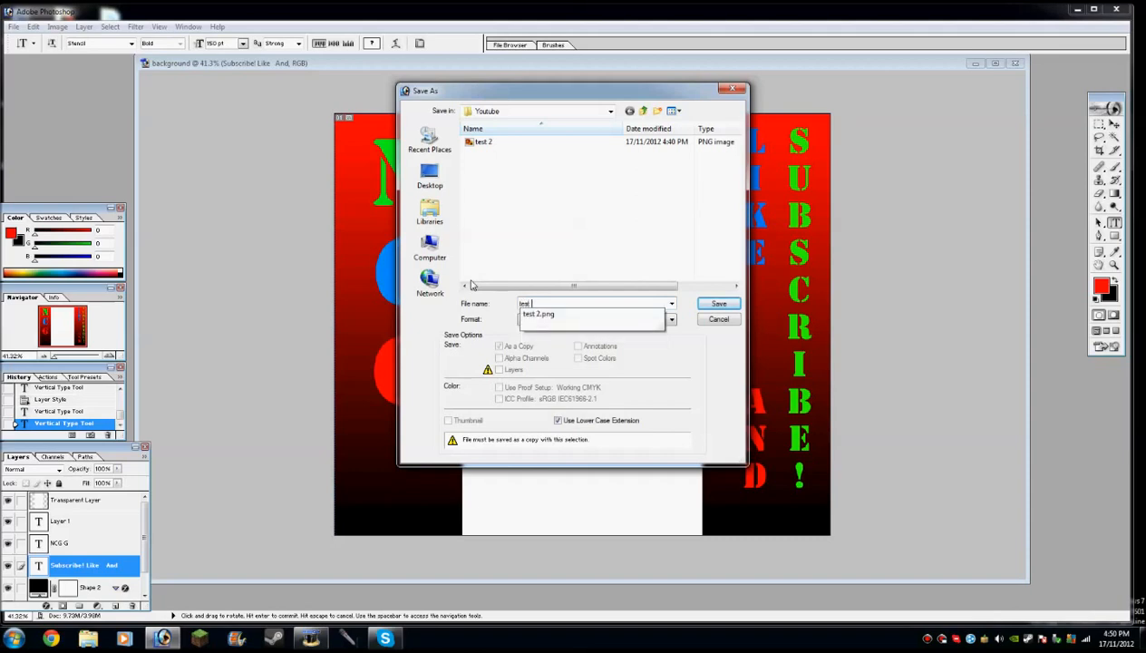
left_click(718, 303)
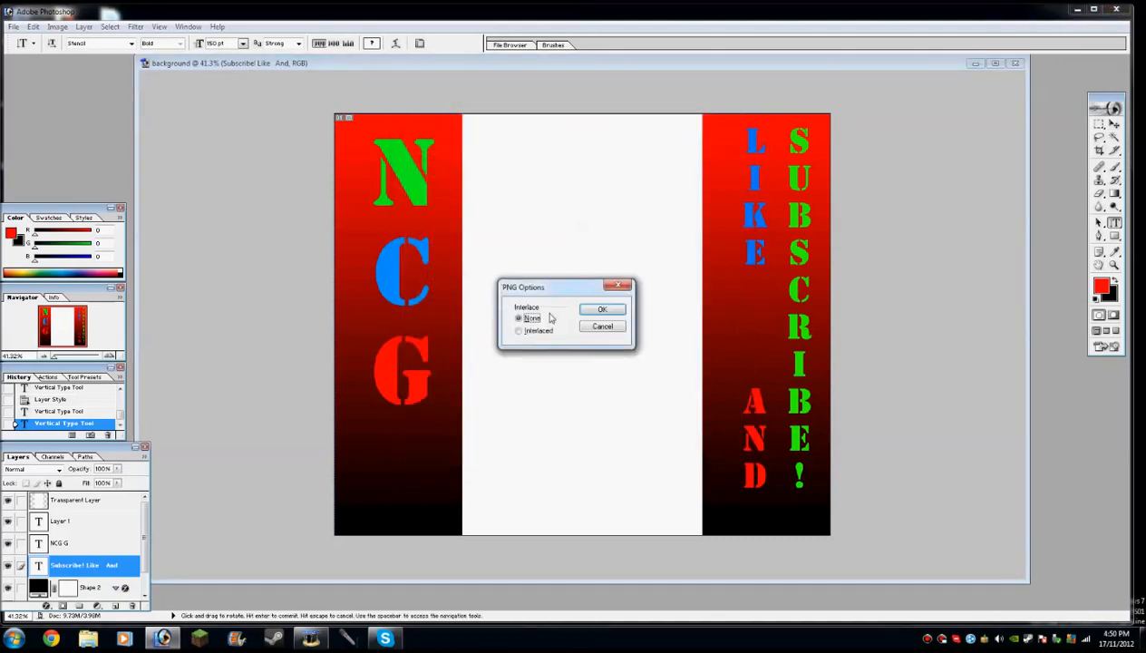
left_click(602, 308)
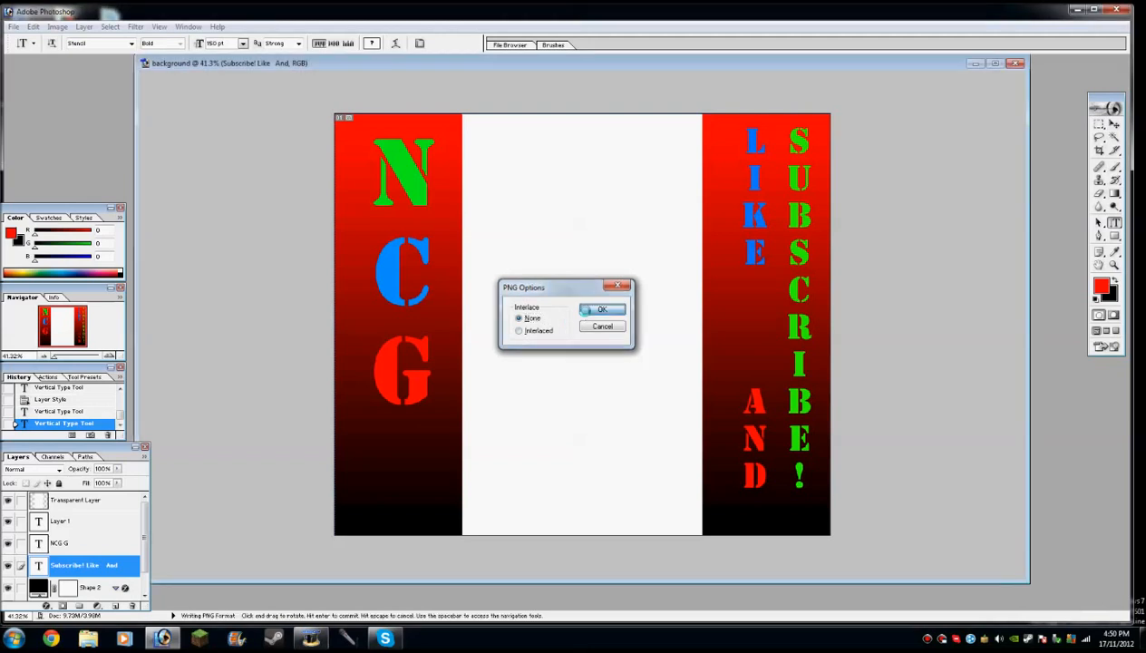
left_click(602, 309)
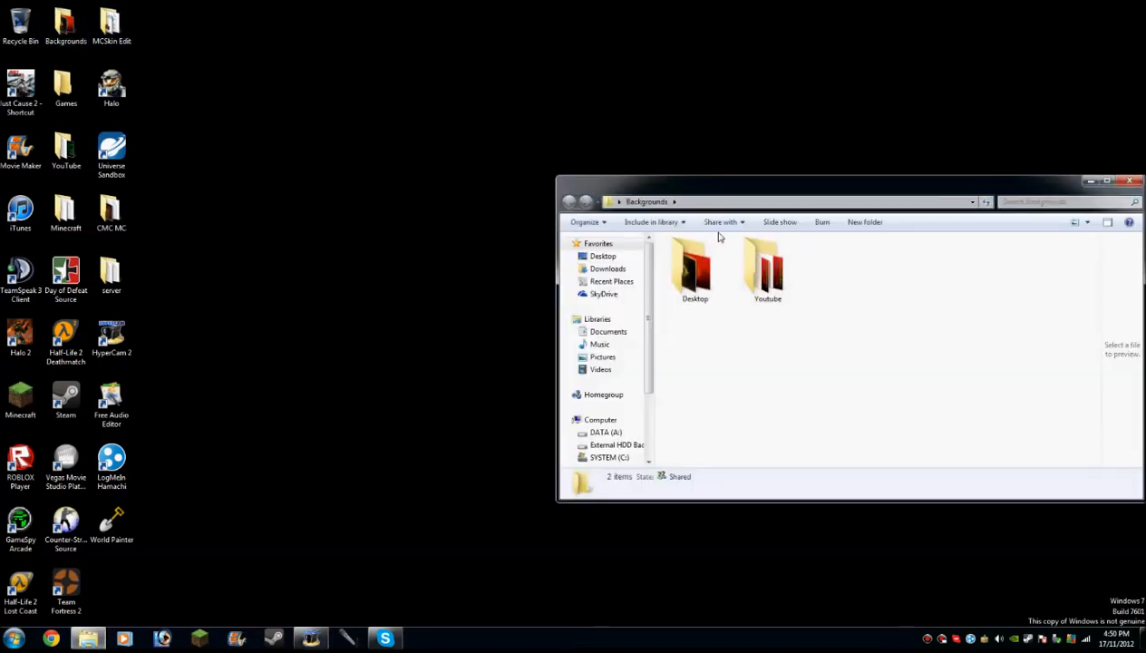
Step: Verify 'test 3' is in the Youtube folder, then return to Chrome
double_click(767, 267)
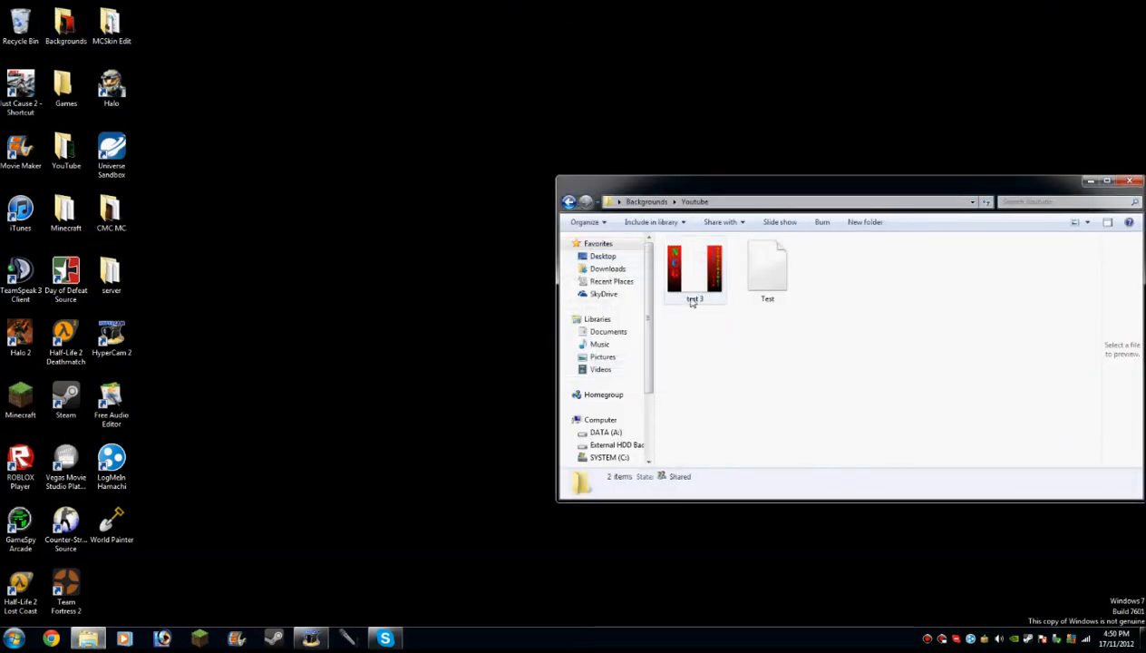
double_click(694, 269)
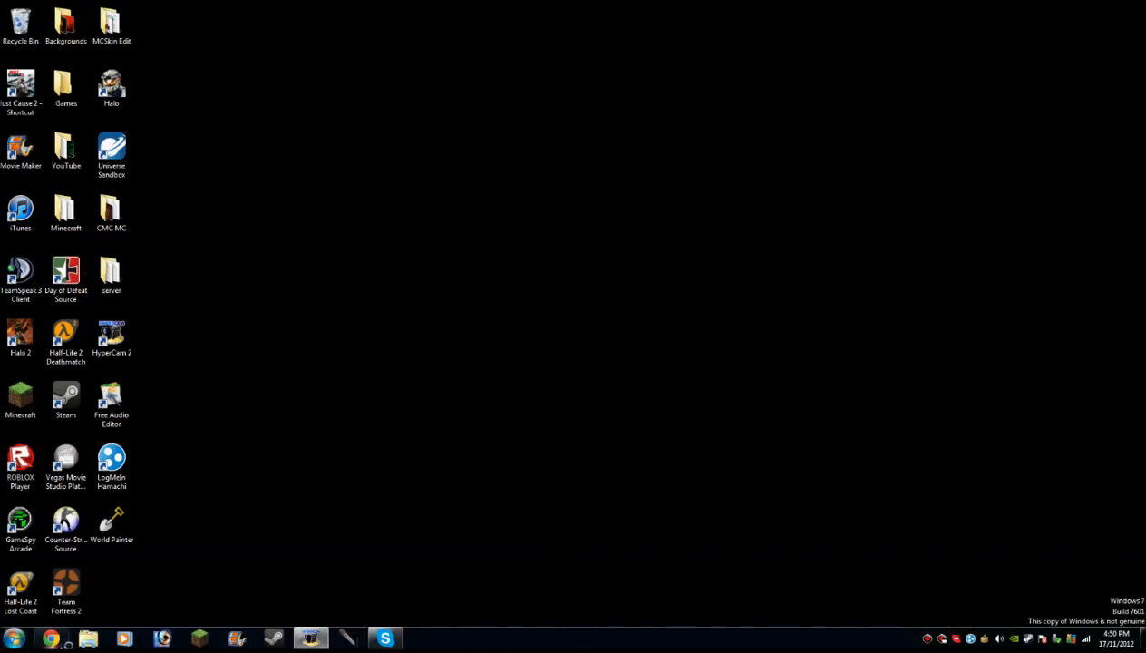
left_click(50, 638)
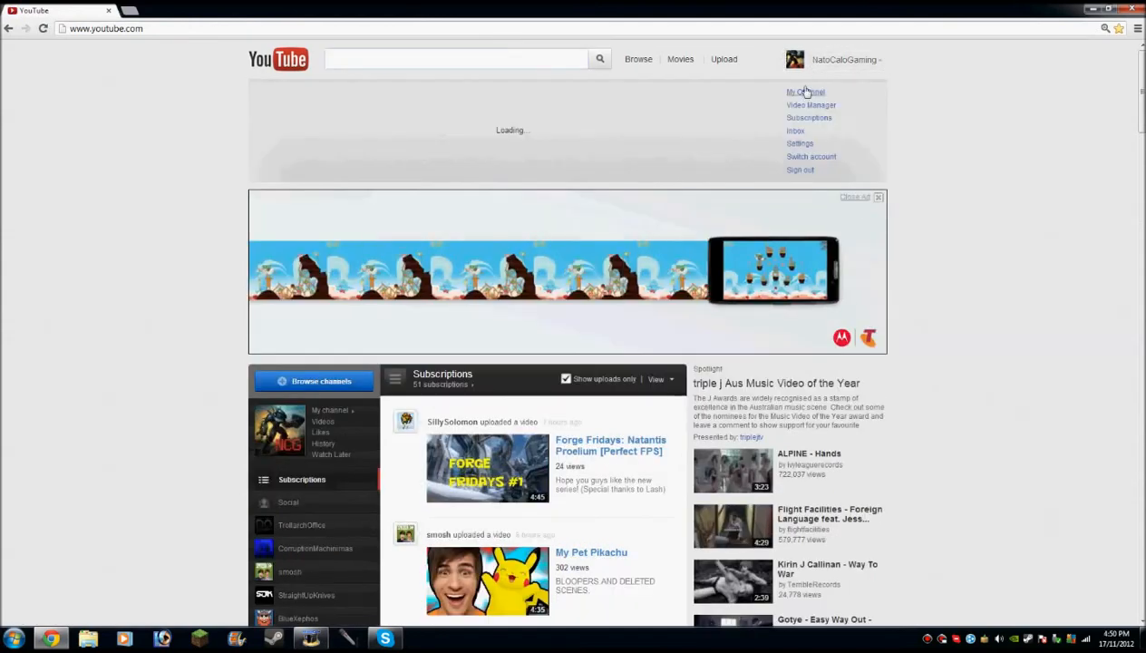
Step: Go to My Channel and open Channel Settings on the Appearance tab
left_click(806, 92)
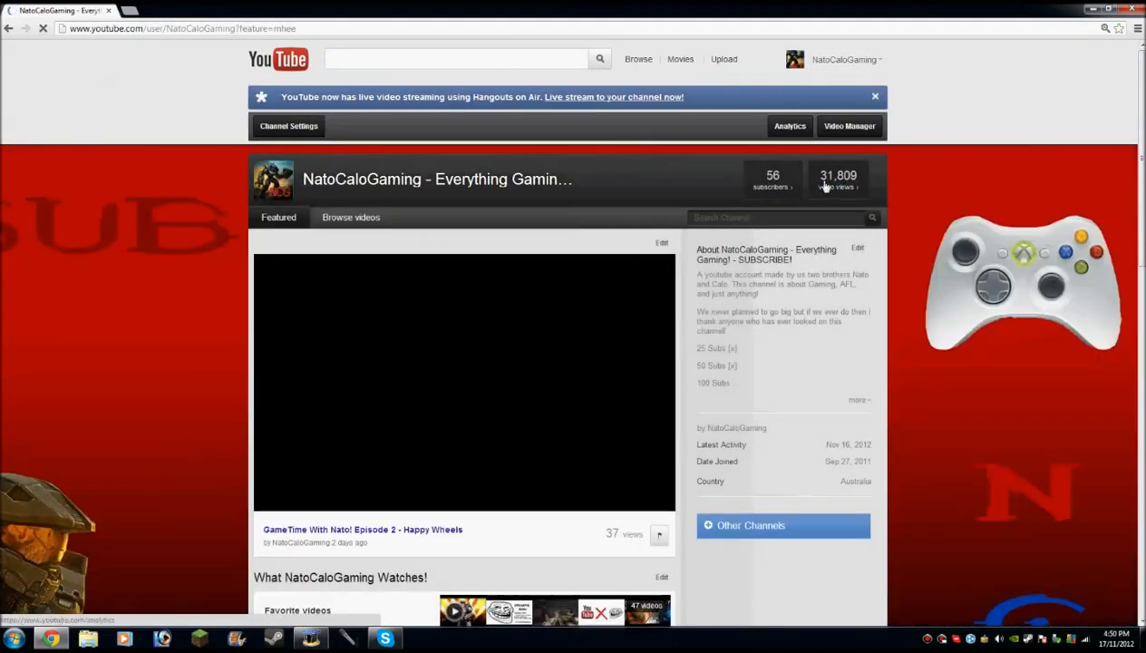
left_click(464, 381)
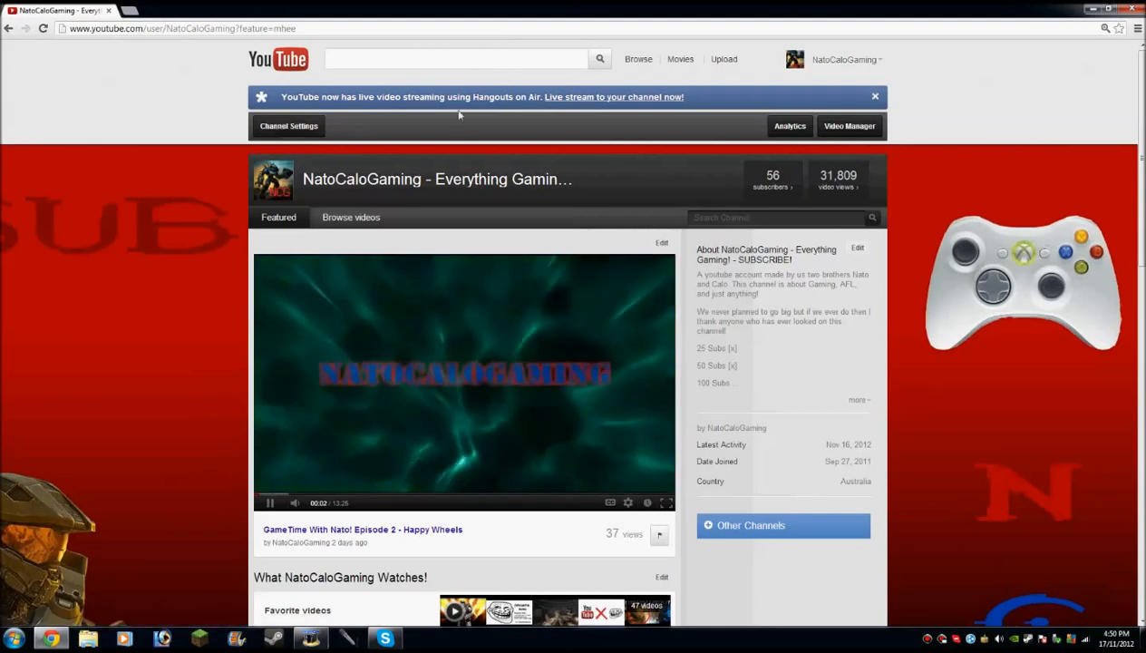
left_click(288, 125)
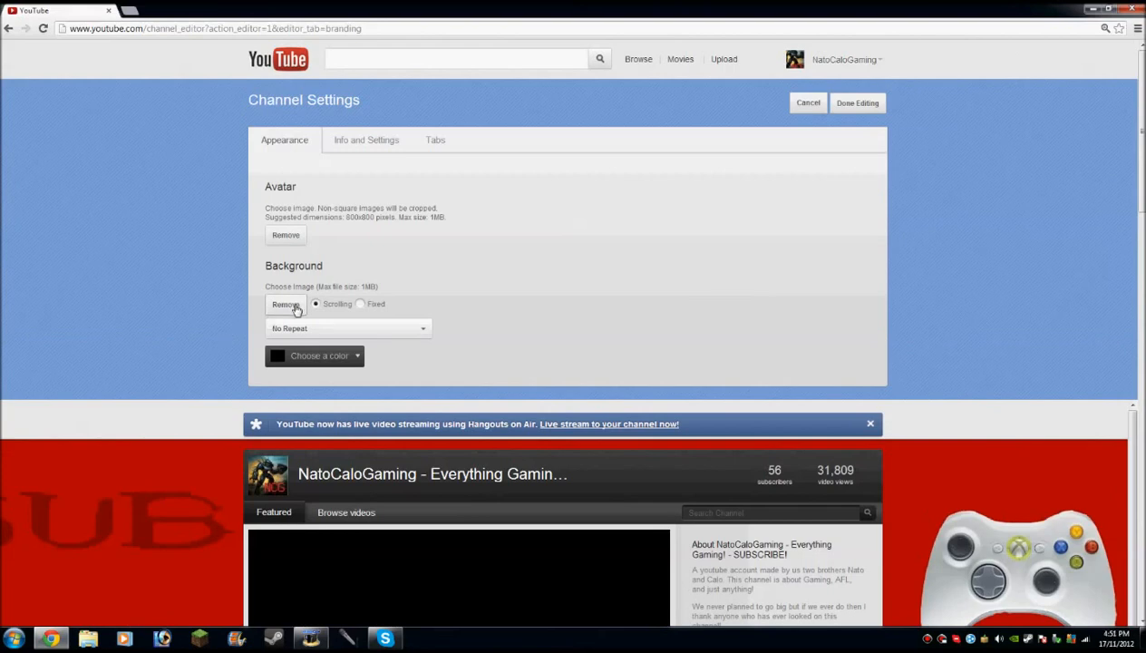
mouse_move(1052, 624)
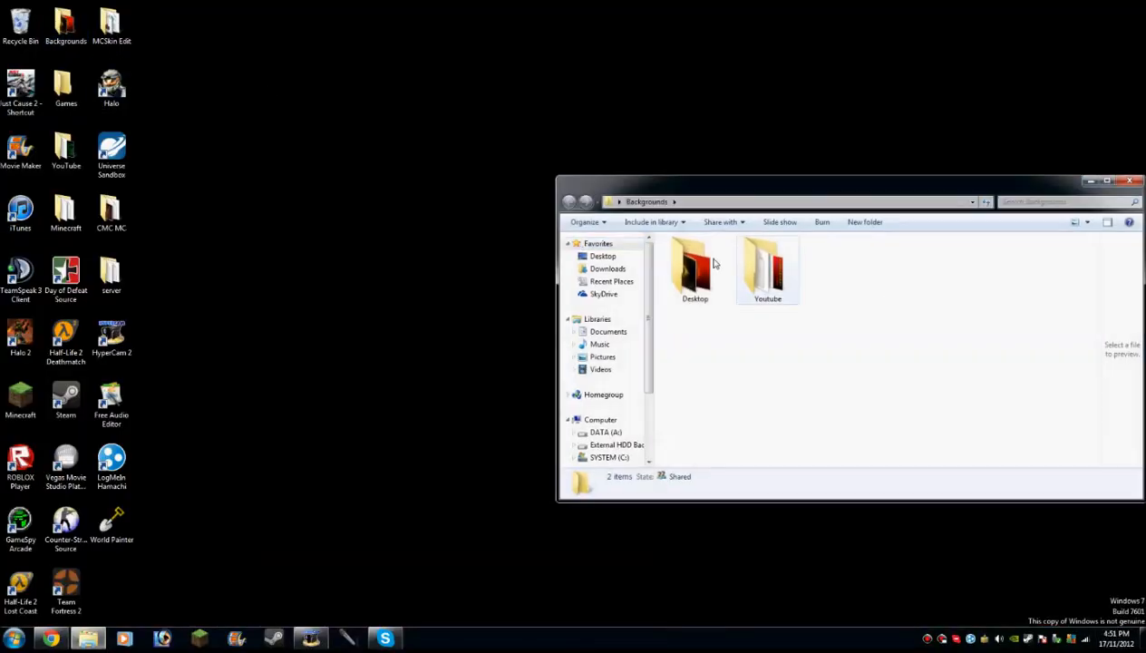
Step: In the Recycle Bin, decline permanently deleting the old 'test 2' image
double_click(767, 267)
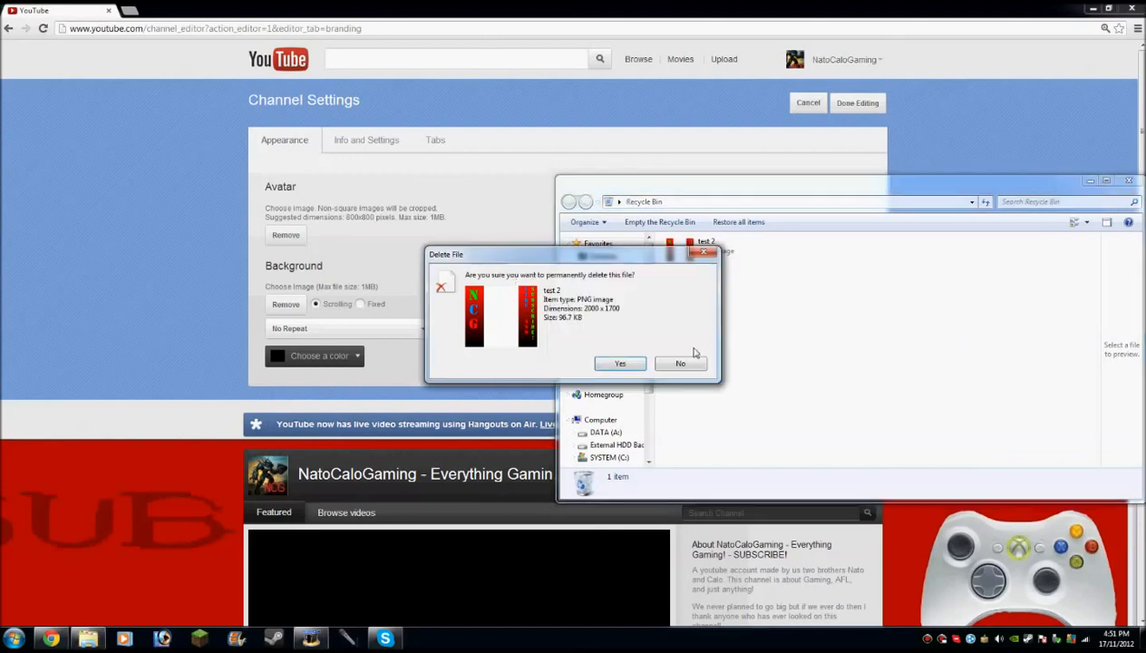
left_click(621, 364)
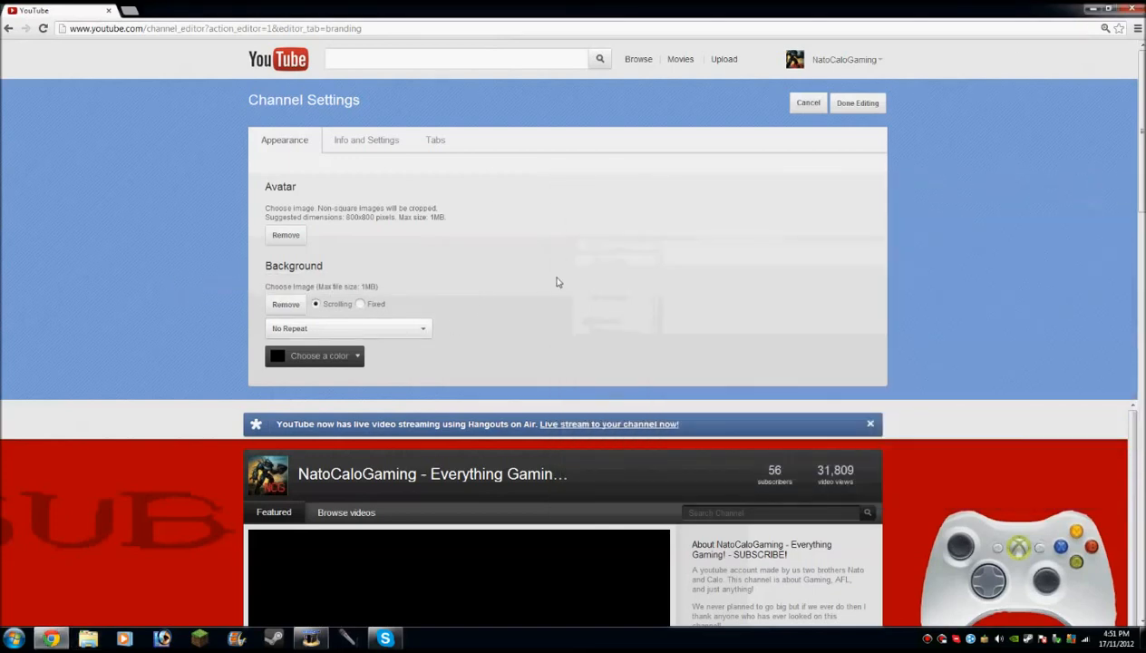
Step: Click Done Editing, reopen Channel Settings, and cancel back to the channel page
scroll("down", 3)
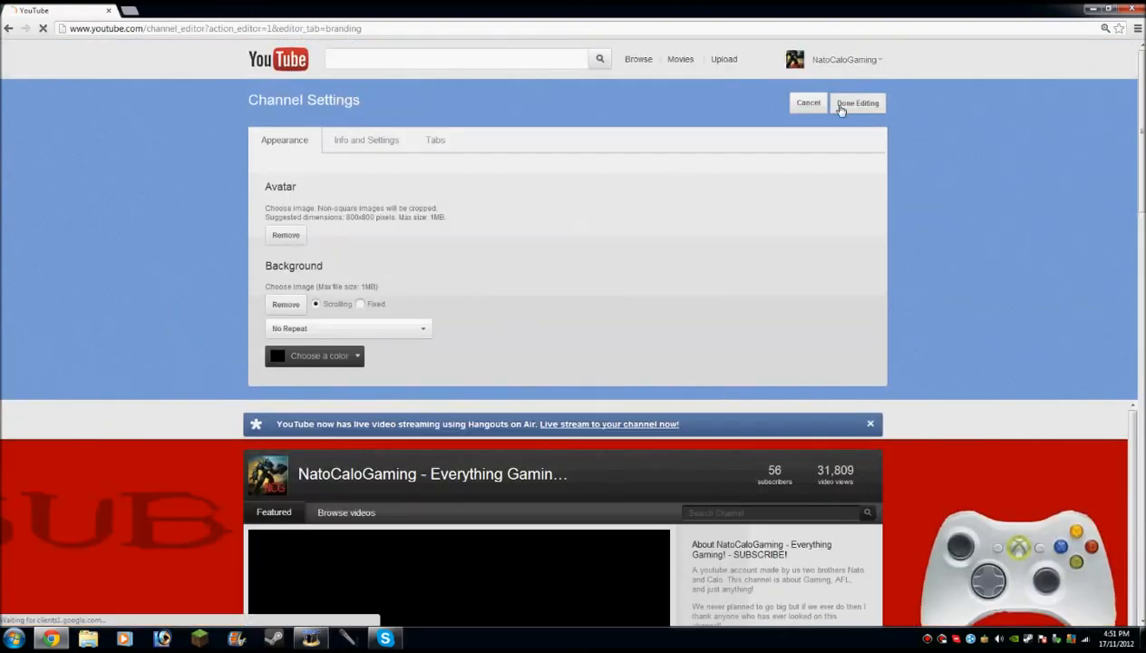
left_click(857, 103)
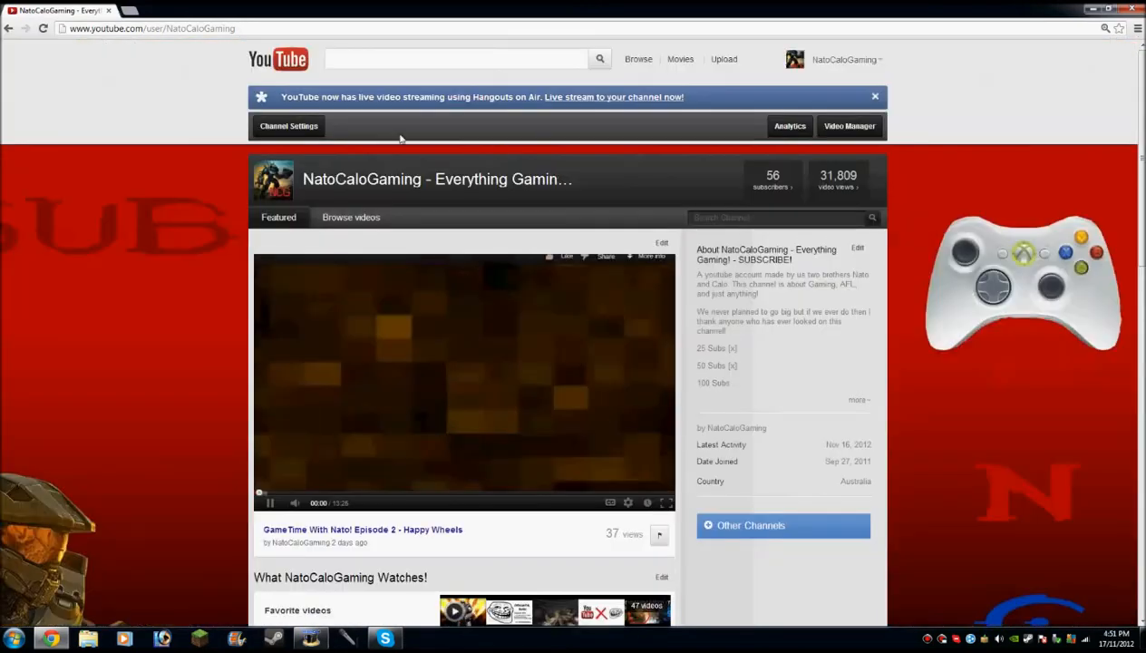
left_click(289, 126)
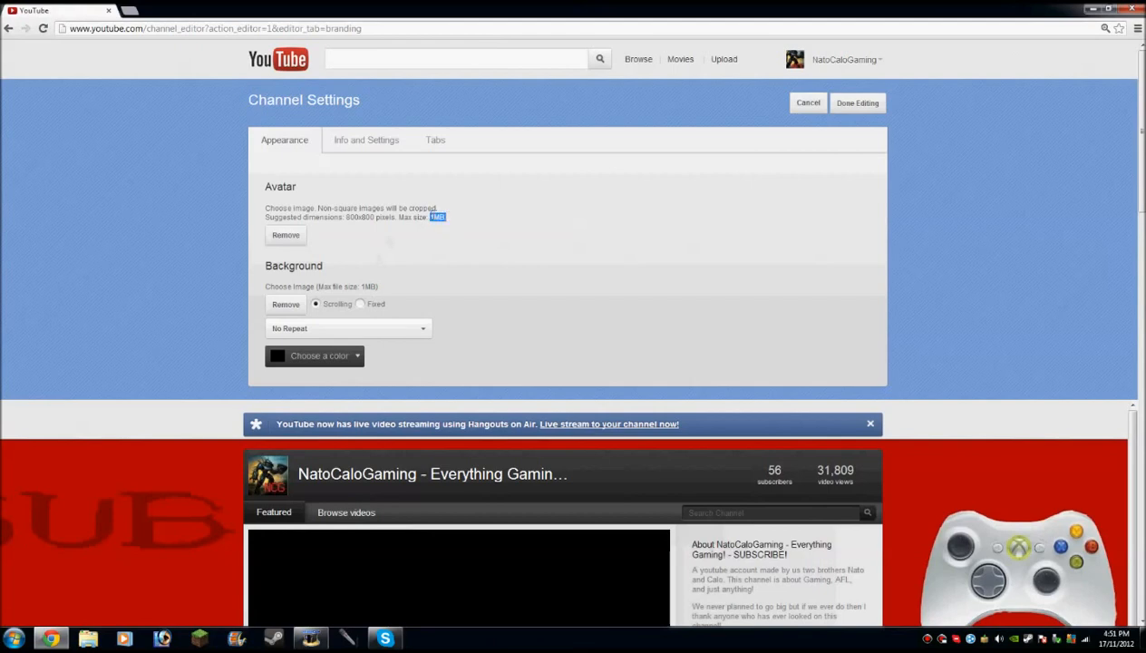
left_click(857, 103)
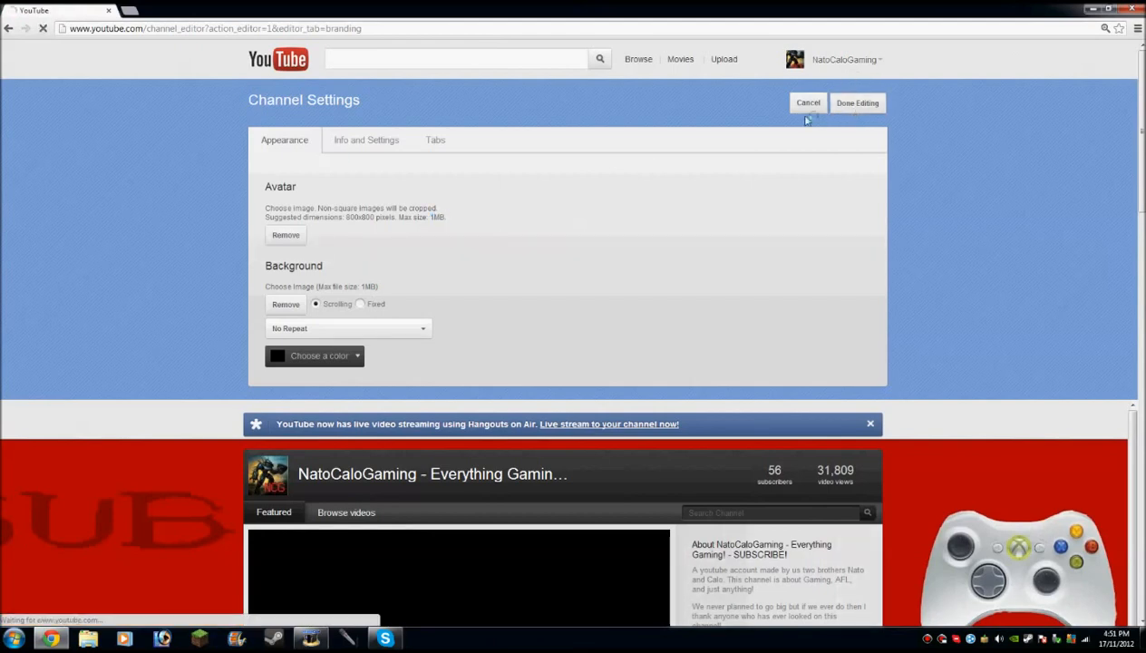
left_click(857, 102)
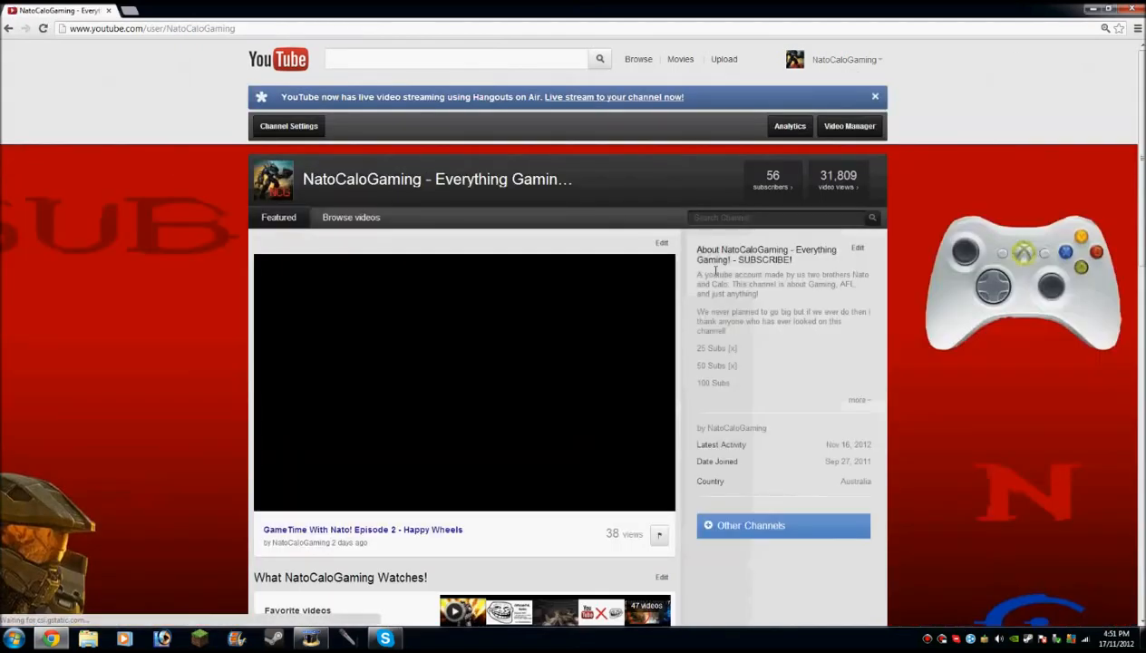